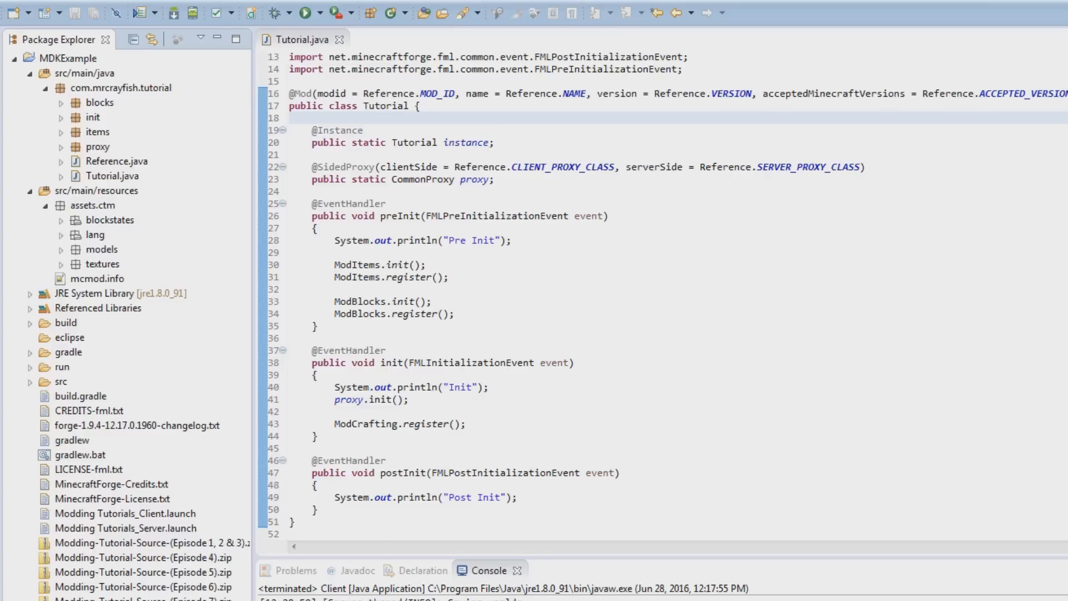
mouse_move(97, 146)
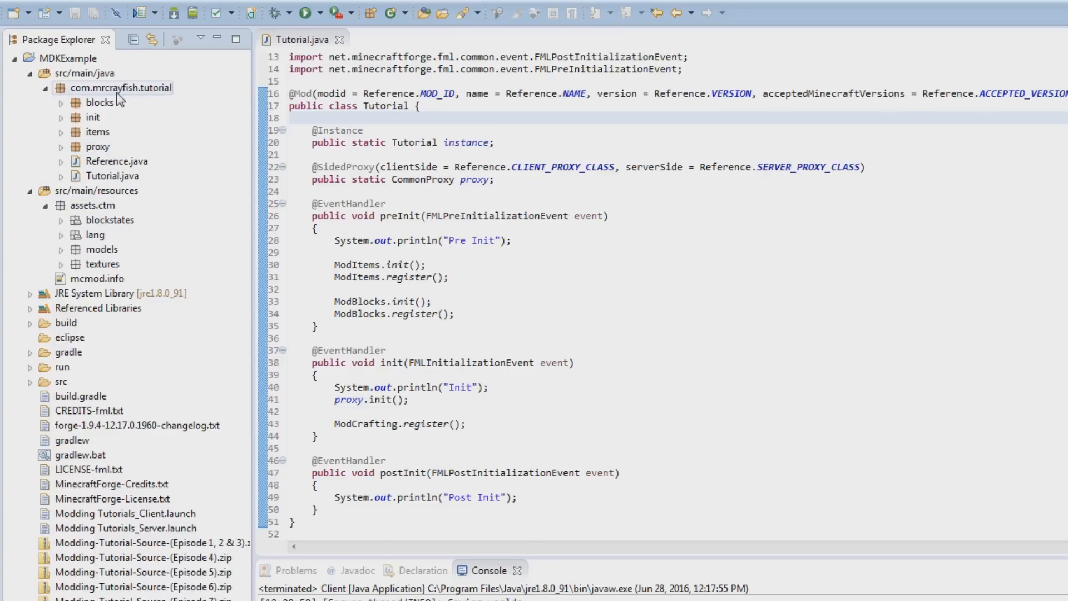
mouse_move(126, 96)
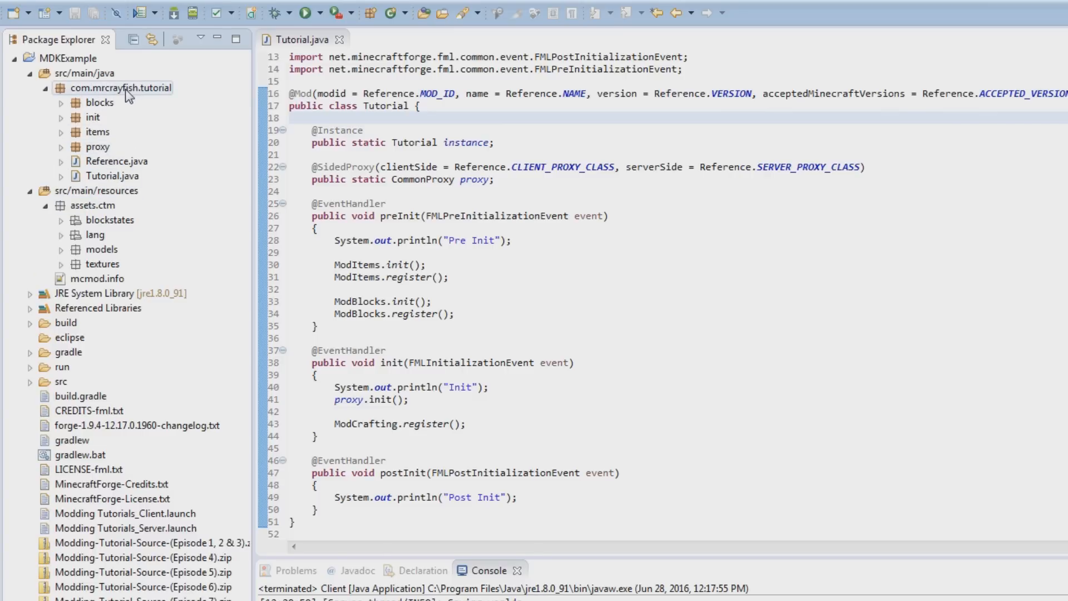
Start a New Java Class wizard for the com.mrcrayfish.tutorial package
right_click(119, 87)
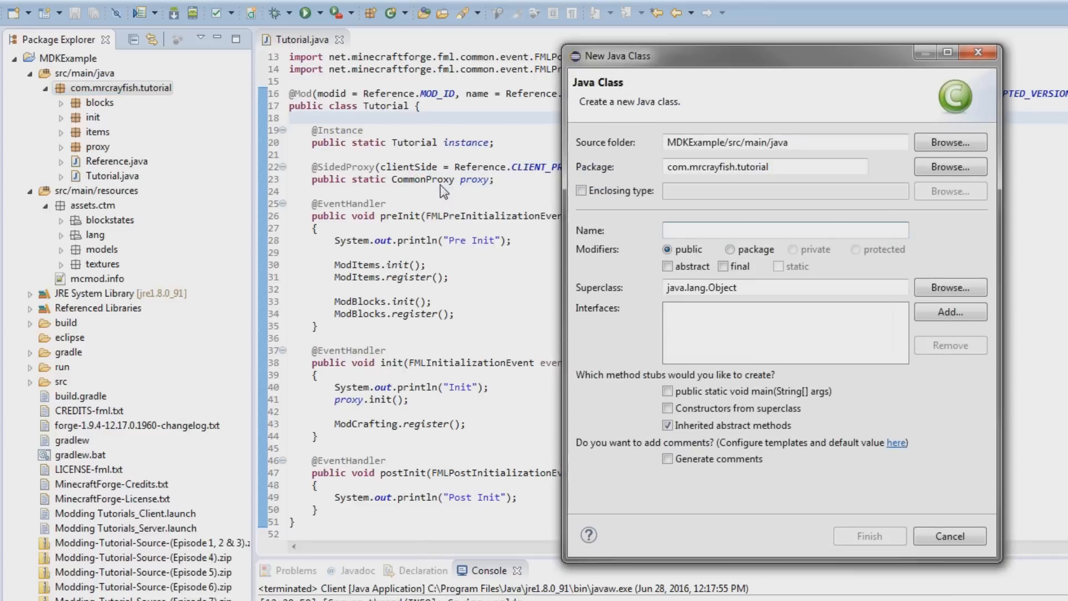
Name the new class TutorialTab and finish the wizard
left_click(784, 230)
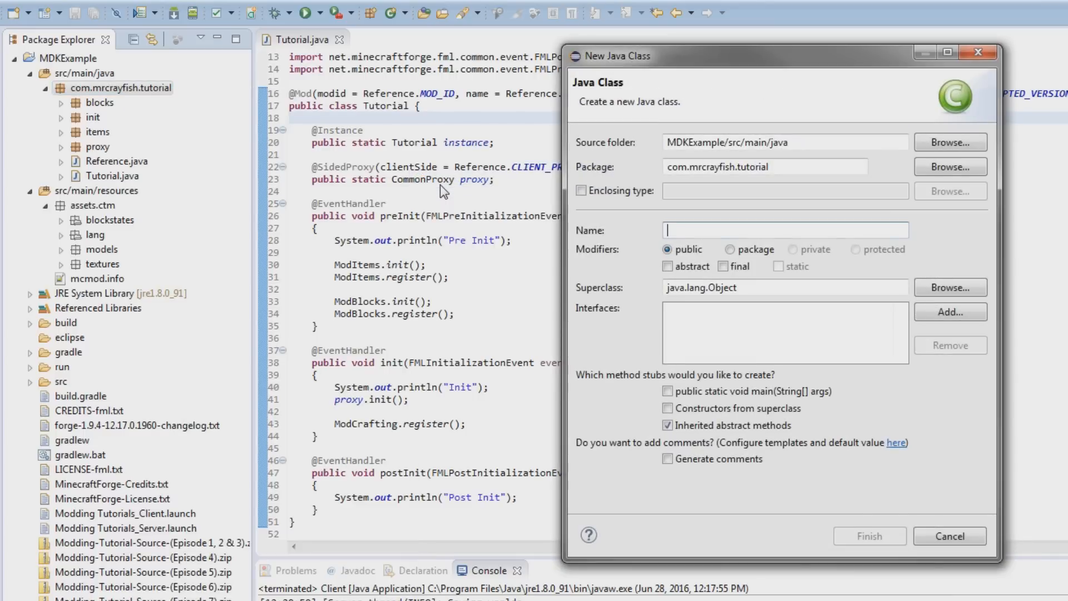
type("T")
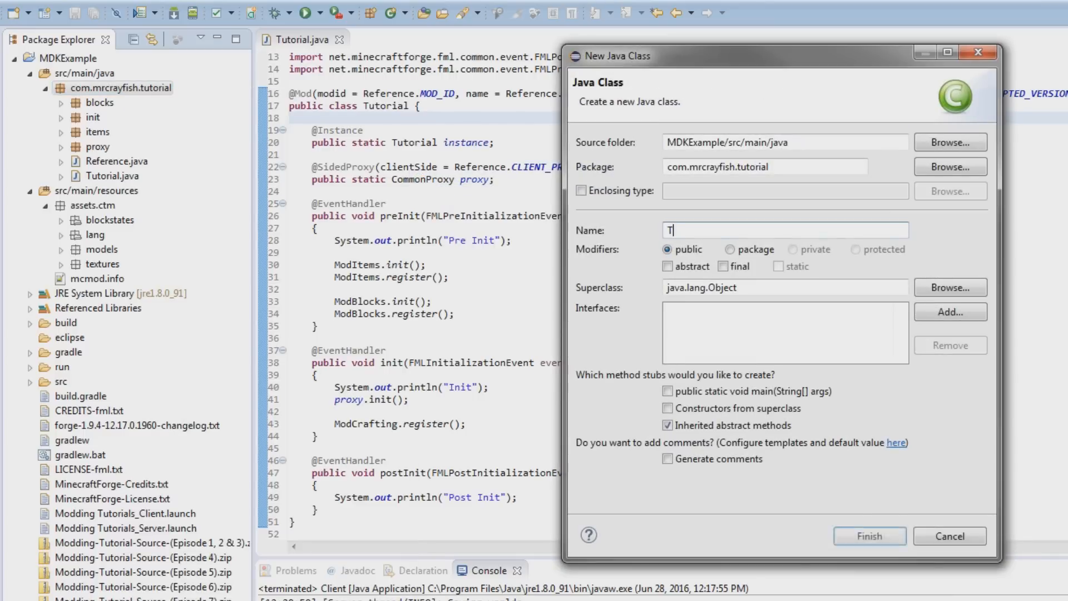
type("utorial")
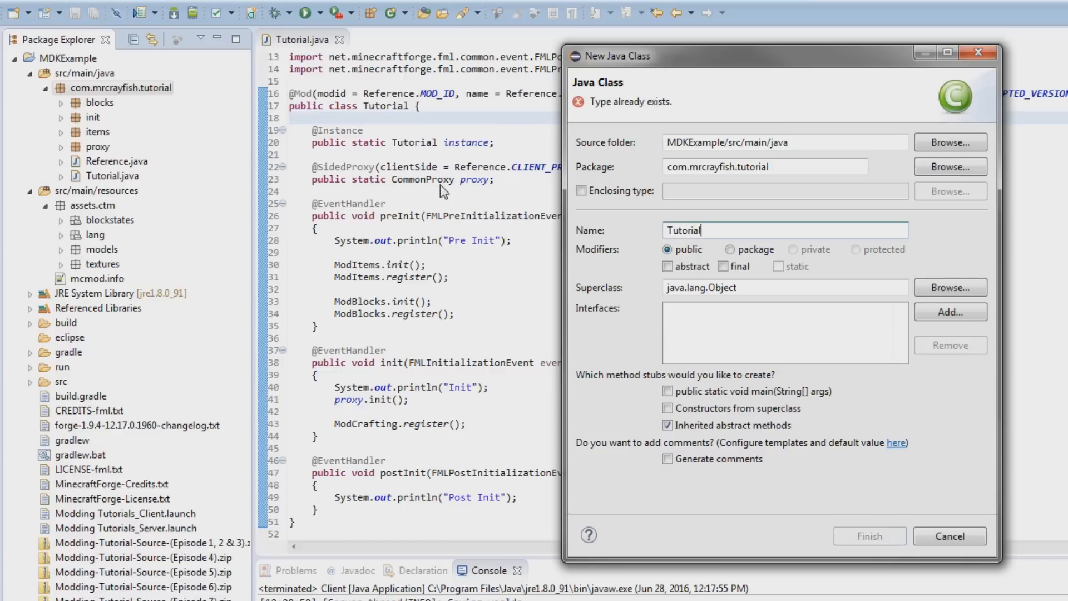
type("Tab")
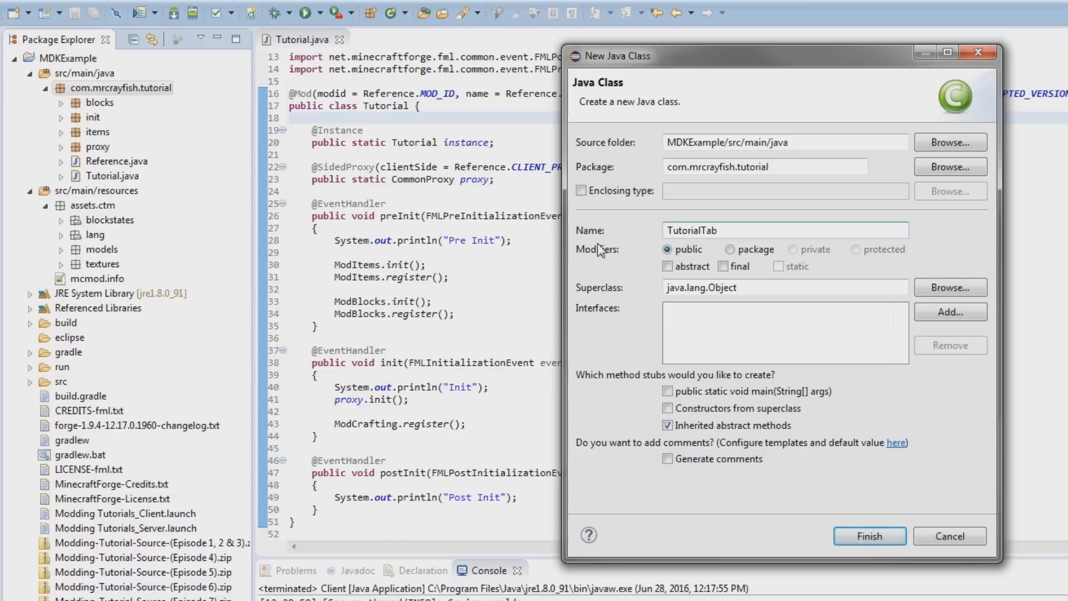
double_click(683, 230)
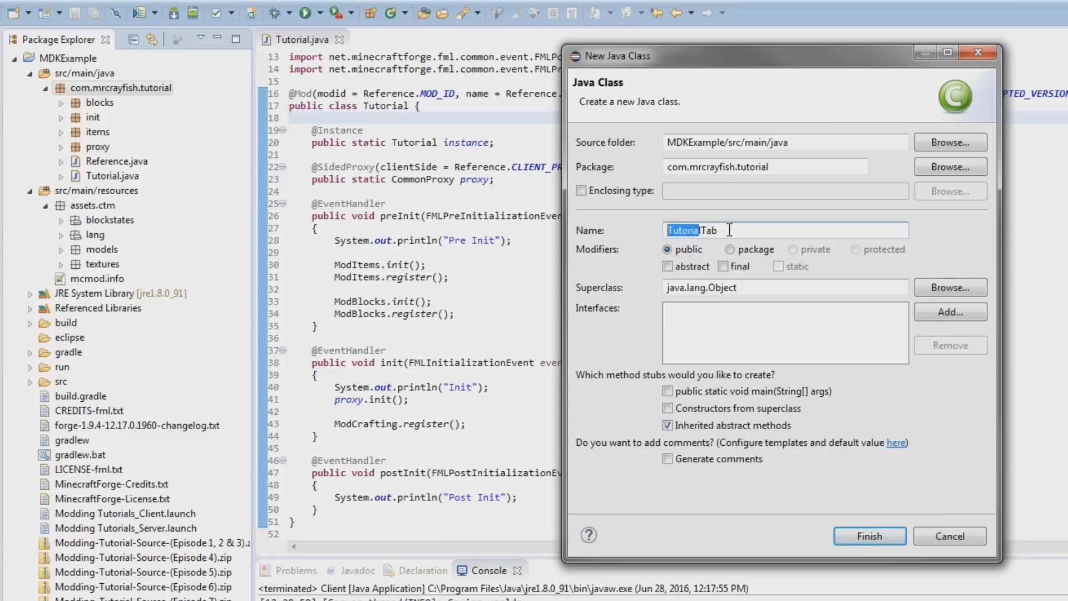
left_click(870, 535)
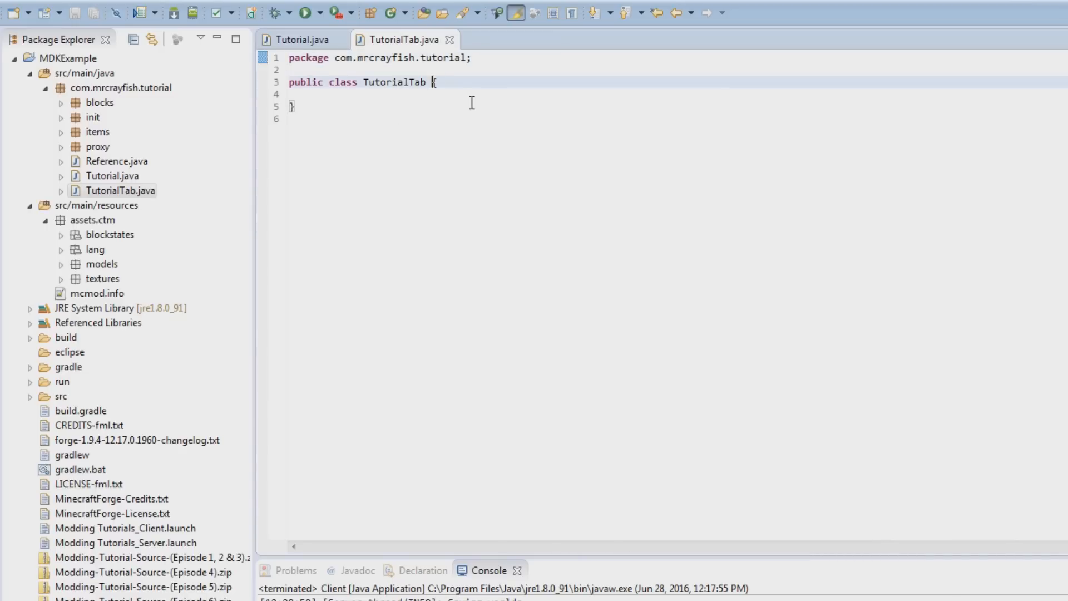
Extend CreativeTabs and quick-fix in a String label constructor and getTabIconItem override
type("extends")
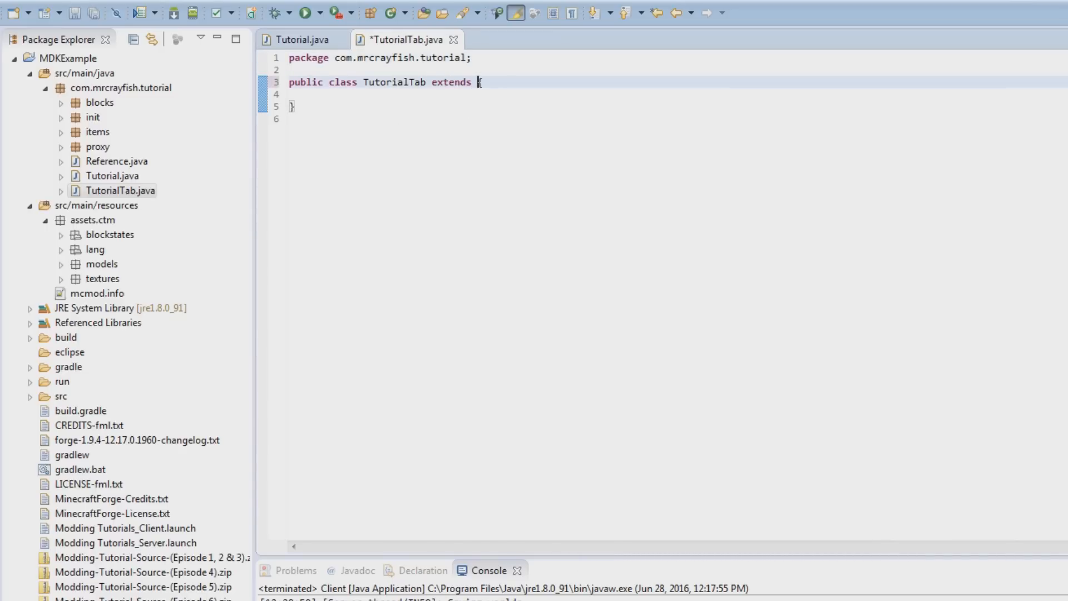
type("CreativeTabs")
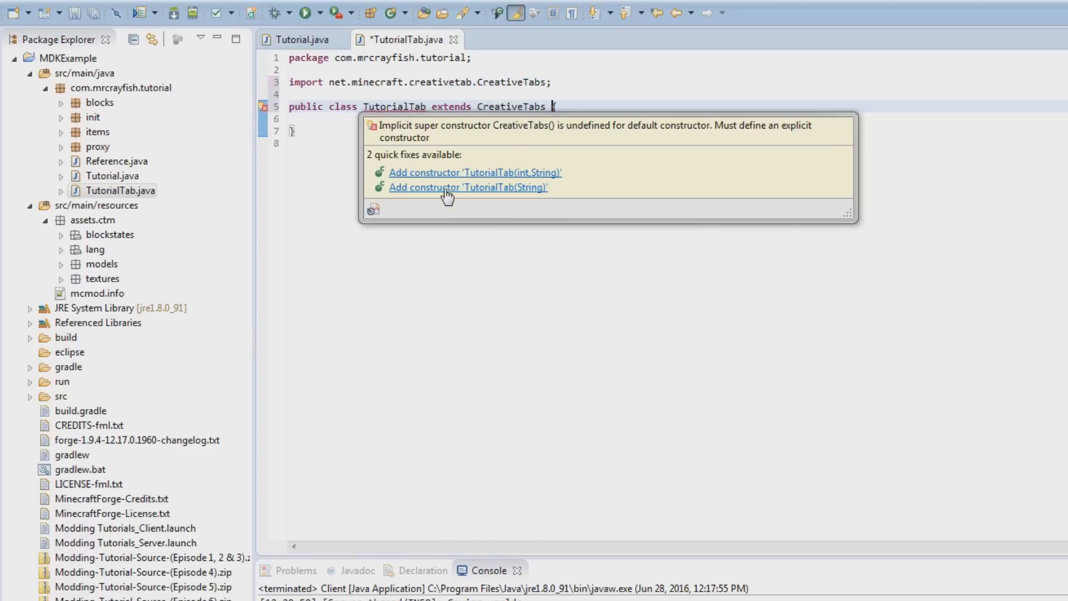
mouse_move(489, 196)
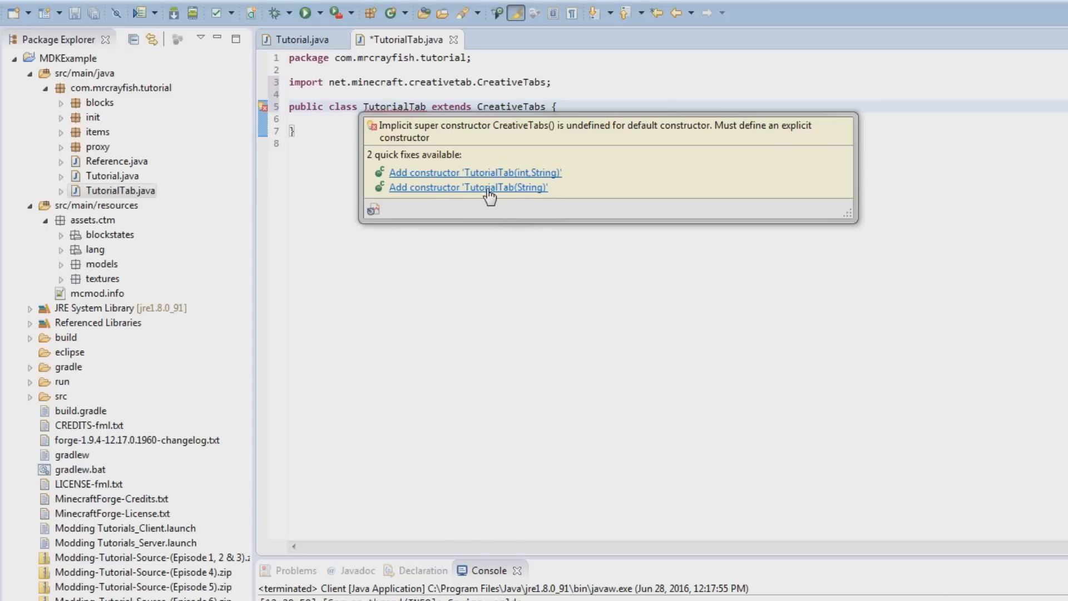
mouse_move(528, 194)
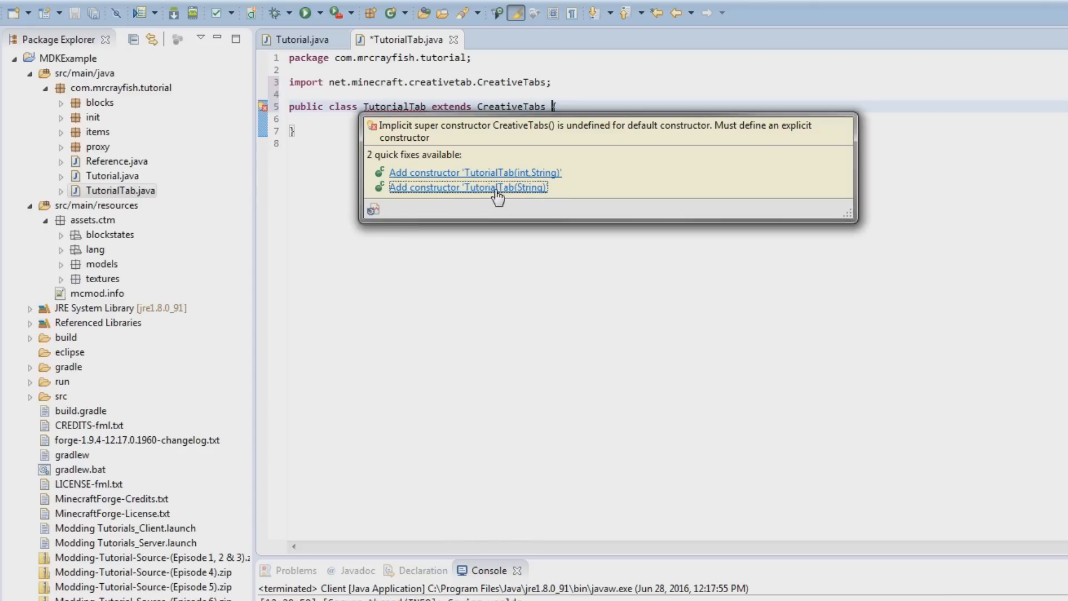
left_click(468, 188)
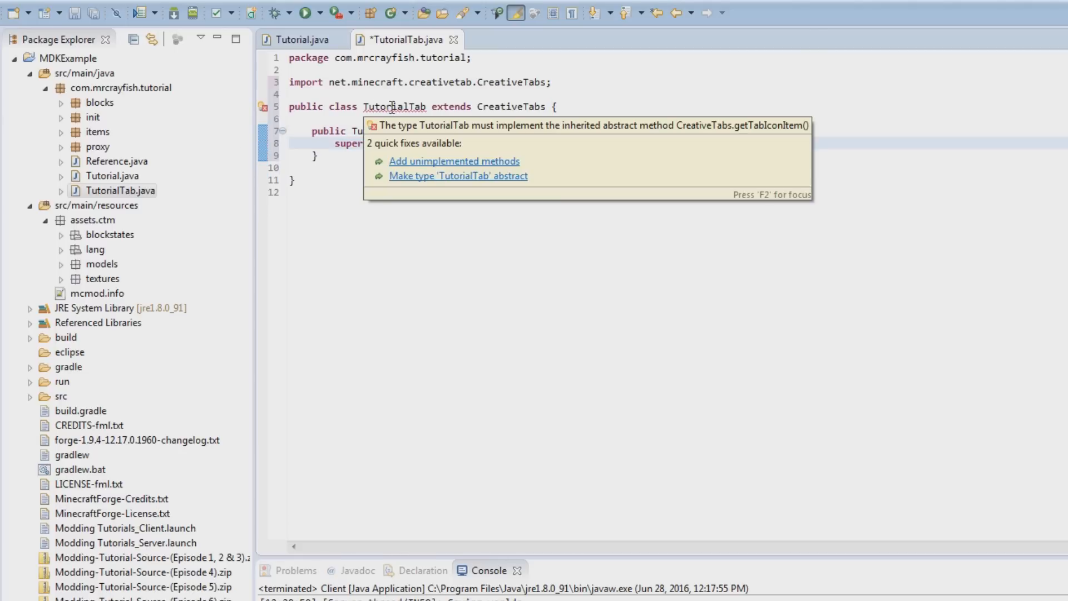
left_click(454, 161)
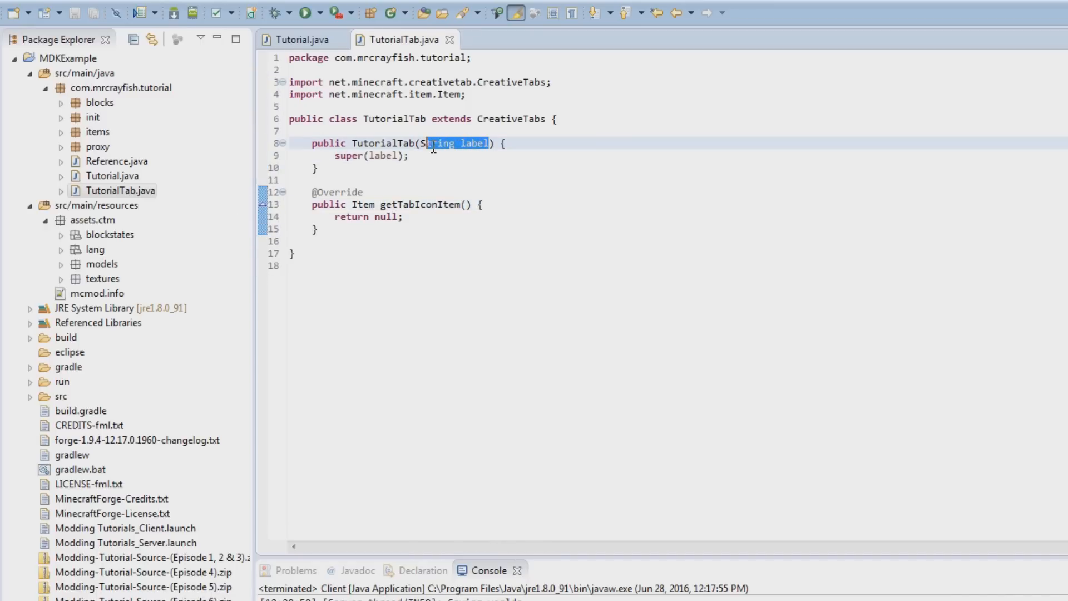
Pass "tabTutorial" to super and return ModItems.cheese_and_cracker as the tab icon, saving
key("Delete")
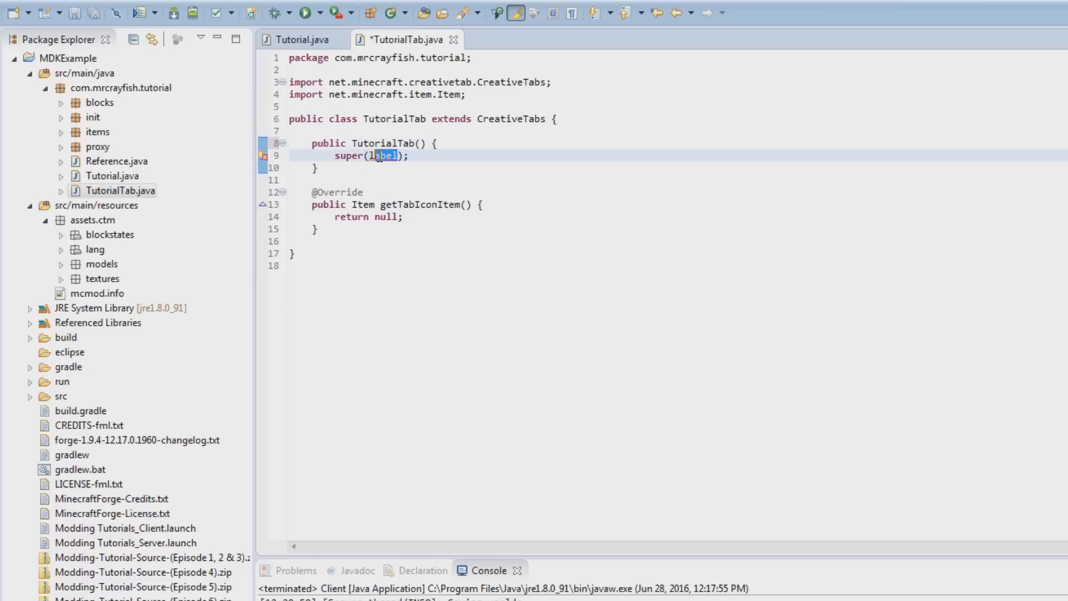
type("\"\"")
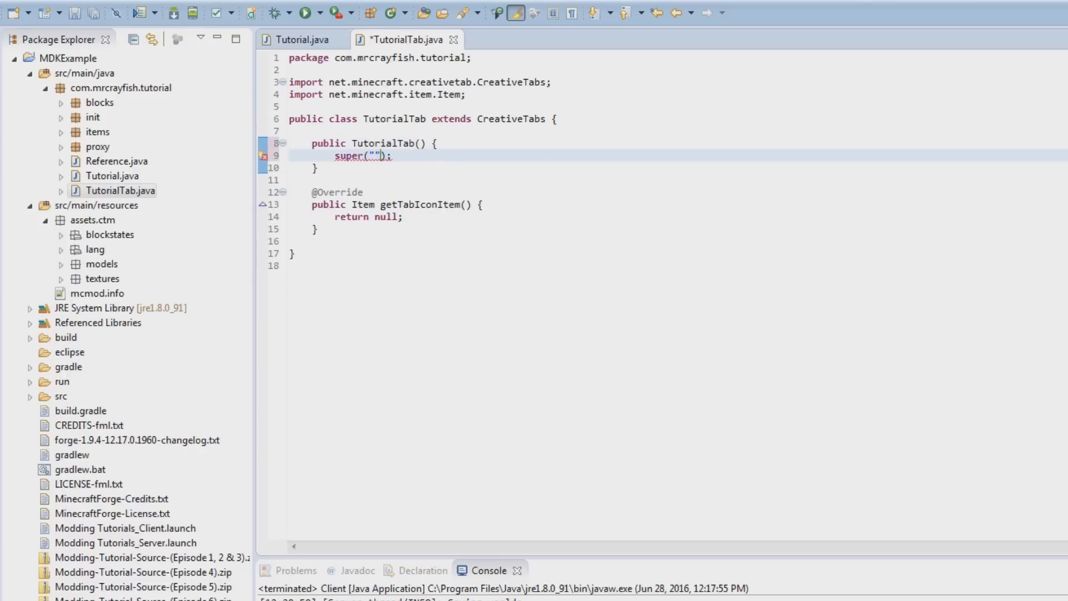
type("tab")
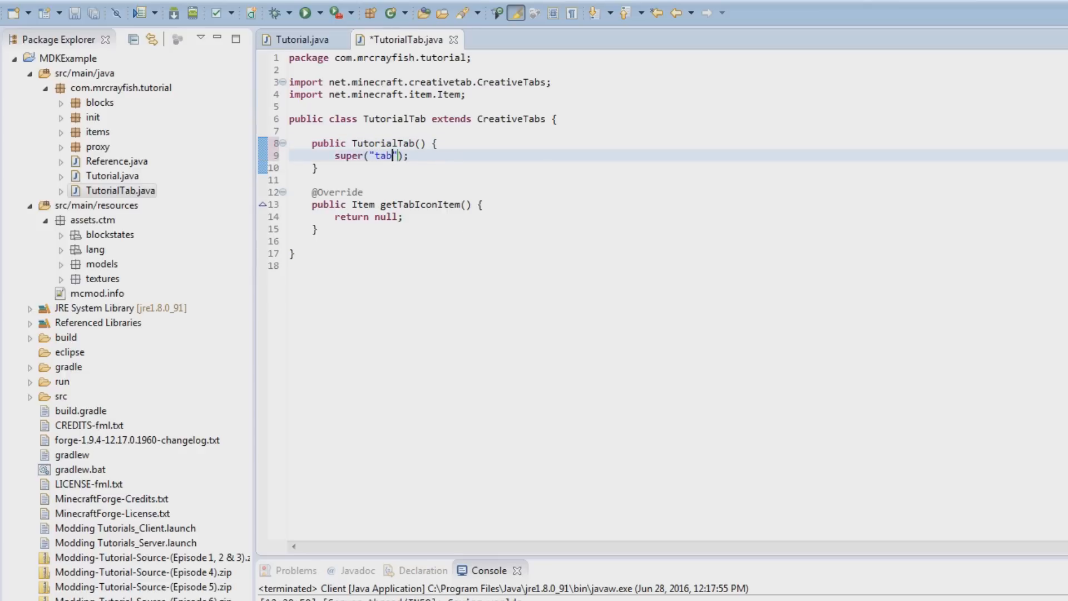
type("Tutorial")
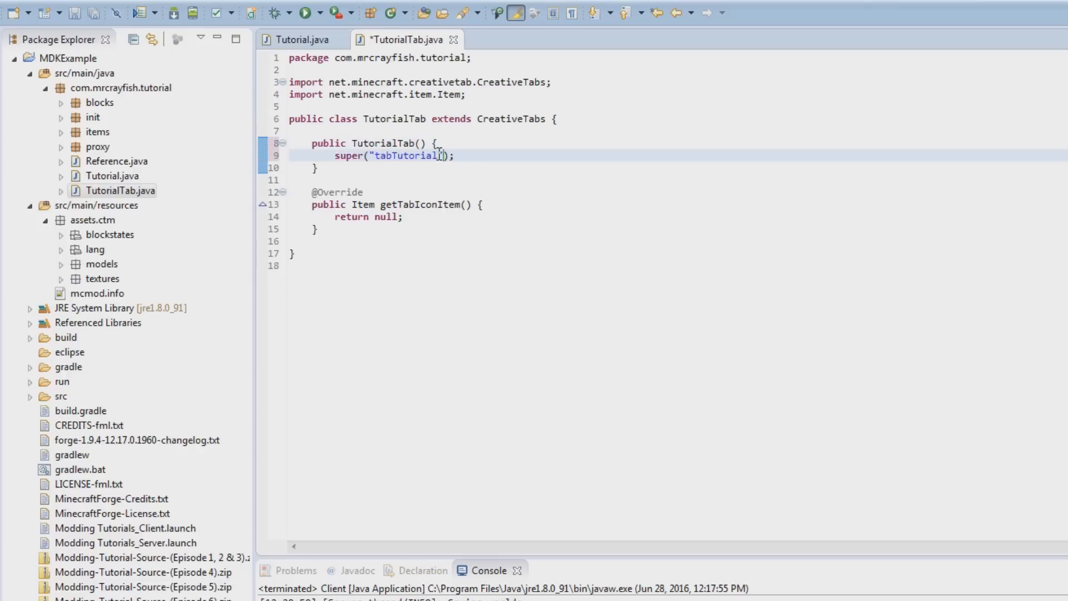
type("tabMa")
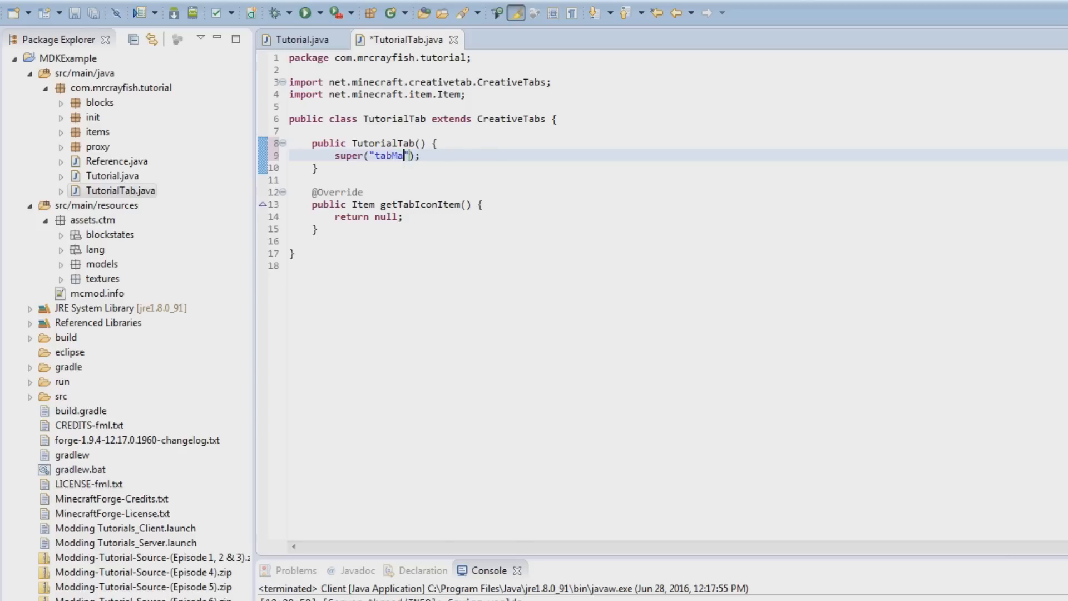
type("gi")
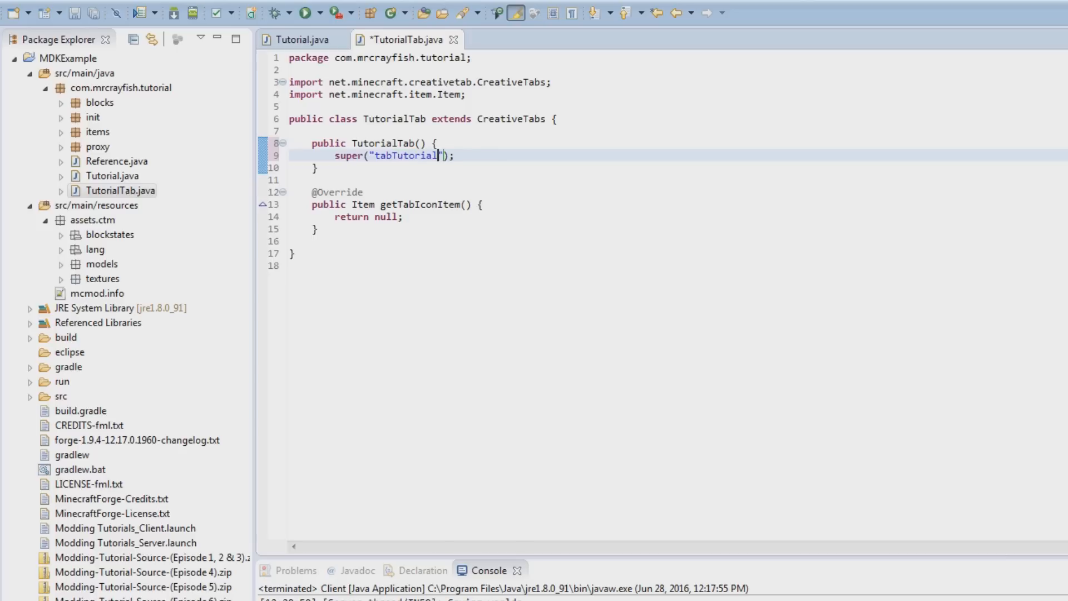
key("ctrl+s")
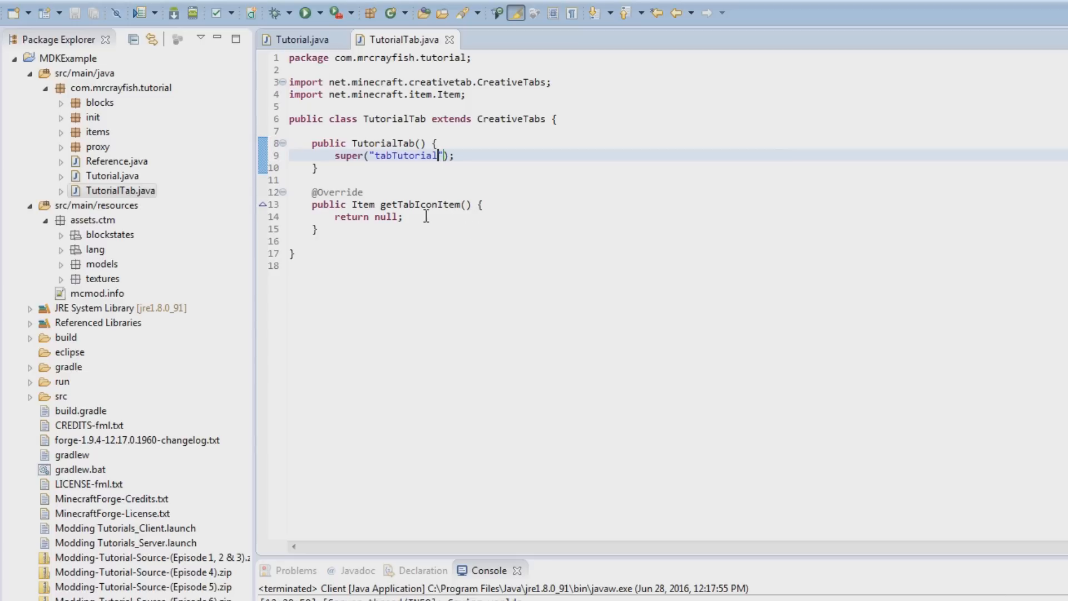
mouse_move(427, 204)
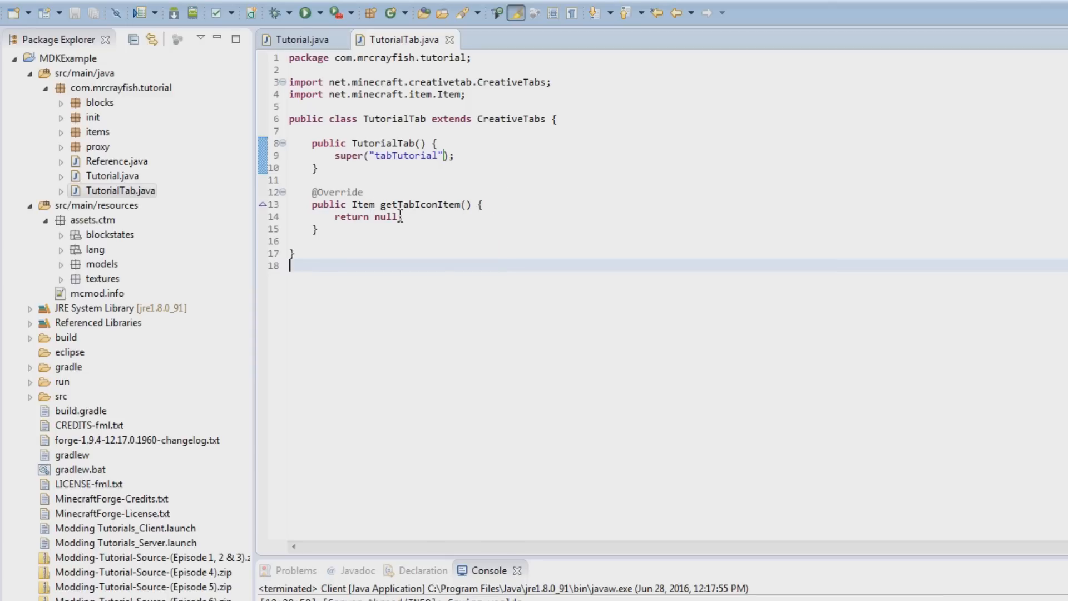
mouse_move(355, 204)
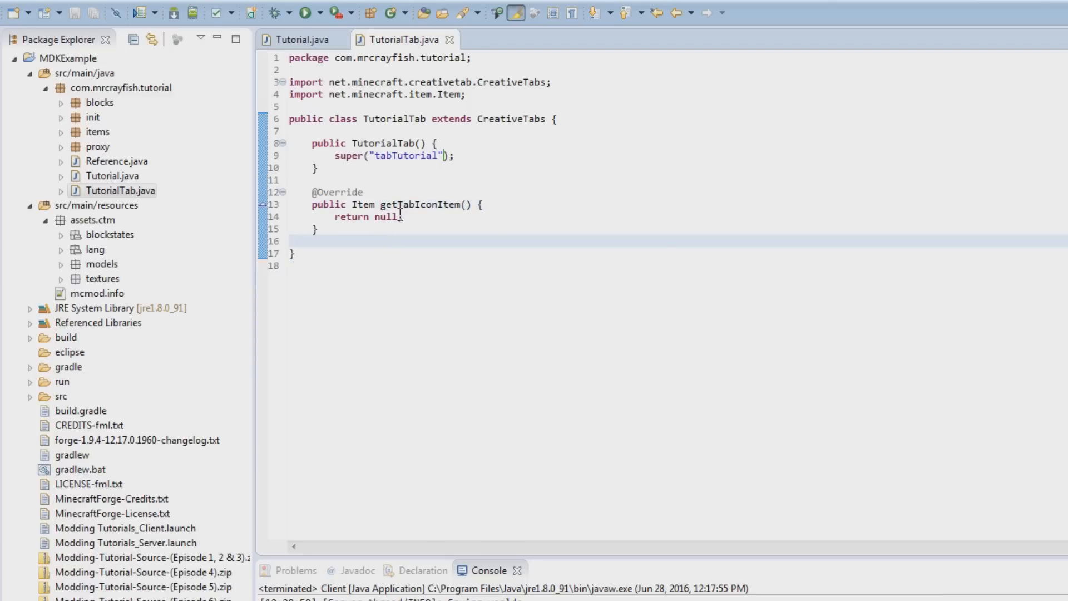
type("ModItems.cheese_and_cracker")
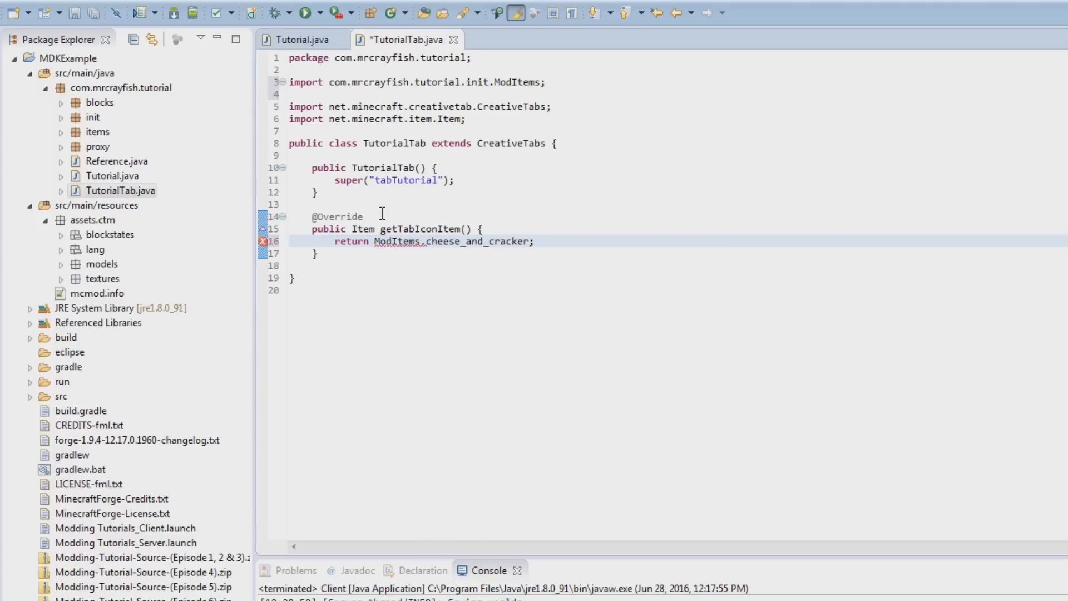
key("ctrl+s")
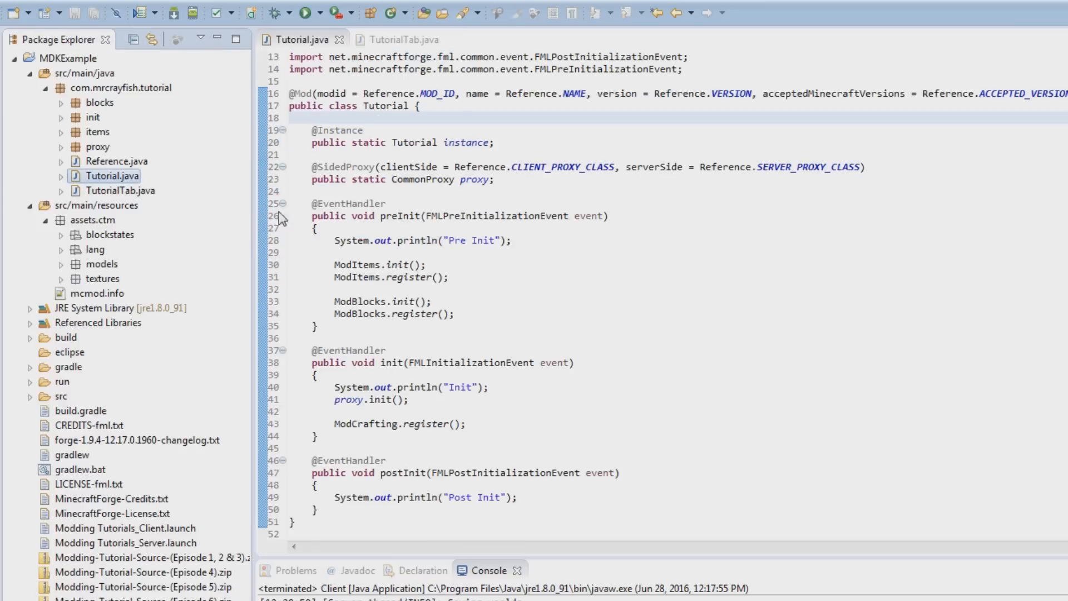
Add 'public static final CreativeTabs CREATIVE_TAB = new TutorialTab();' to Tutorial.java and save
left_click(498, 179)
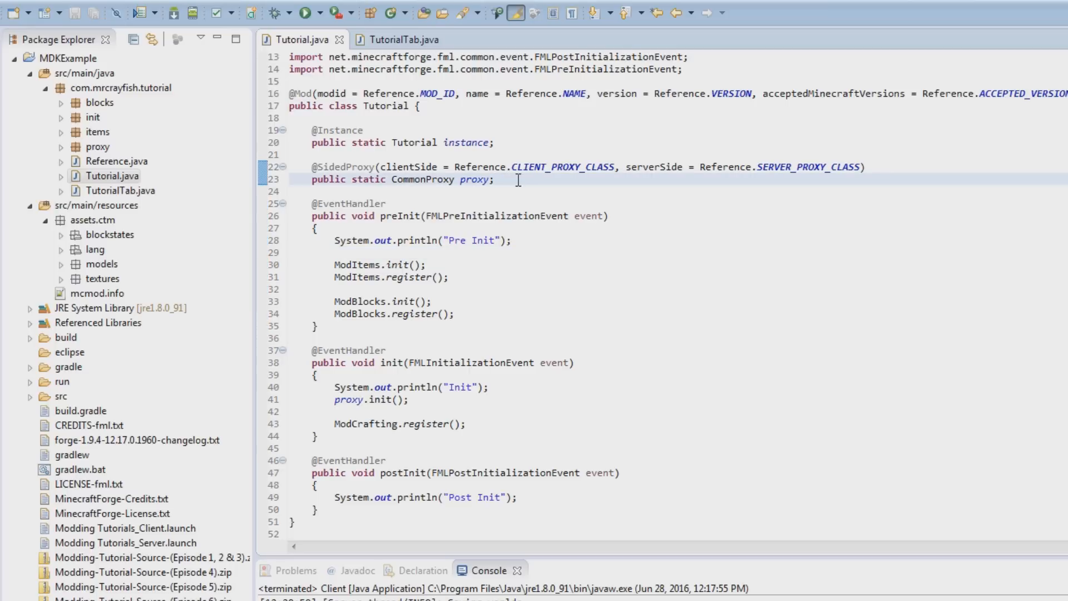
type("public stati")
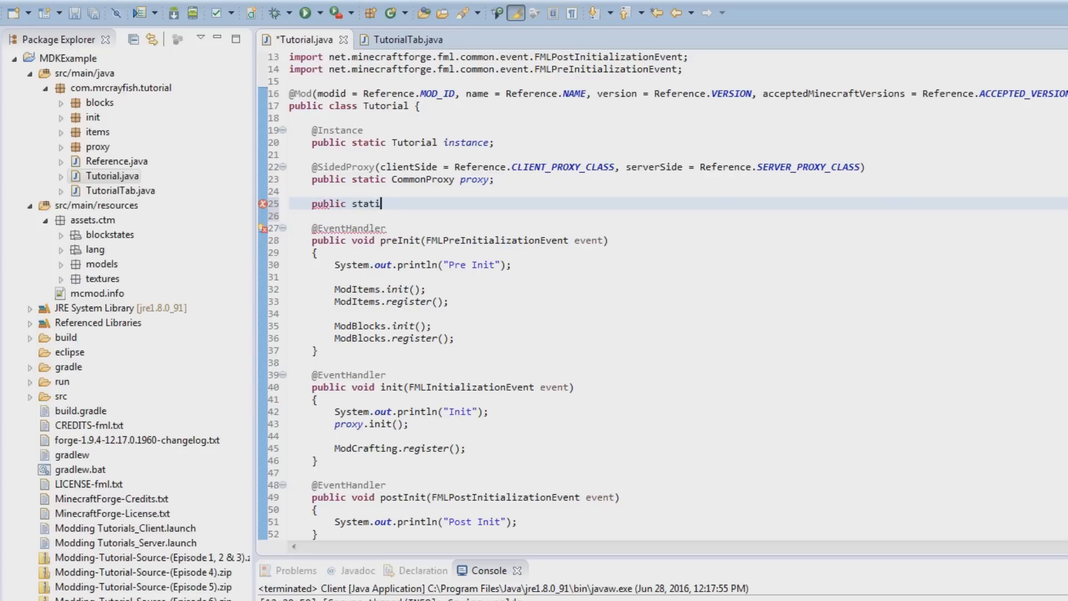
type("c final")
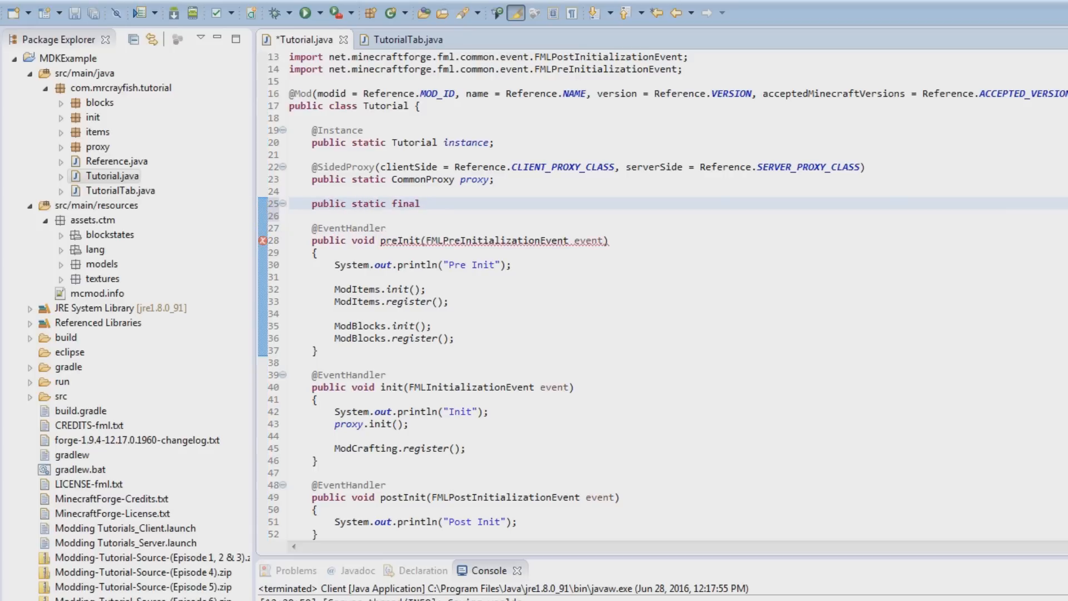
type("TUtorialTab TA")
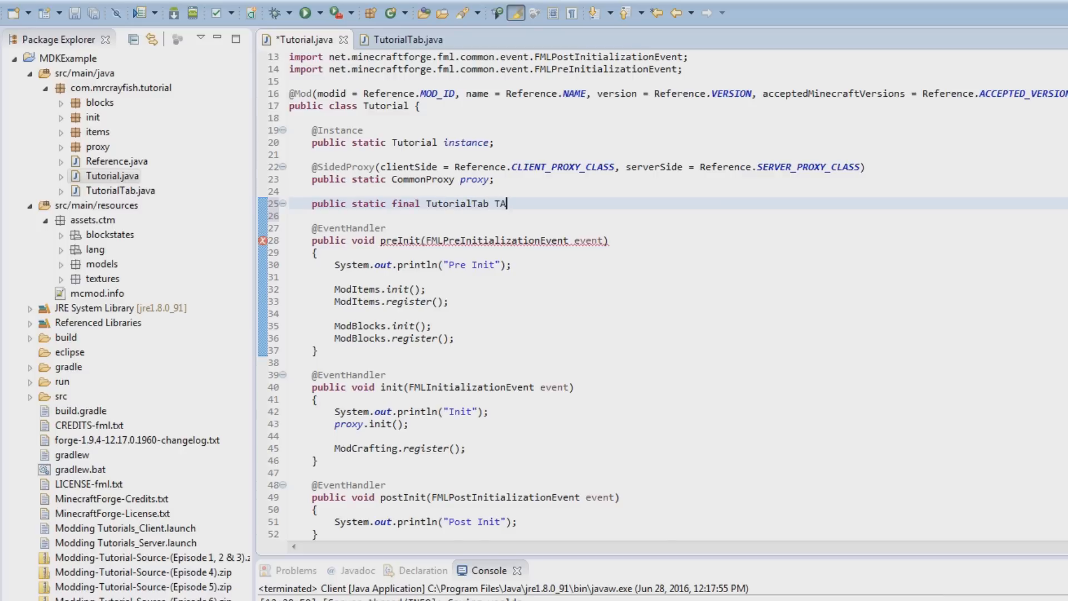
key("BackSpace")
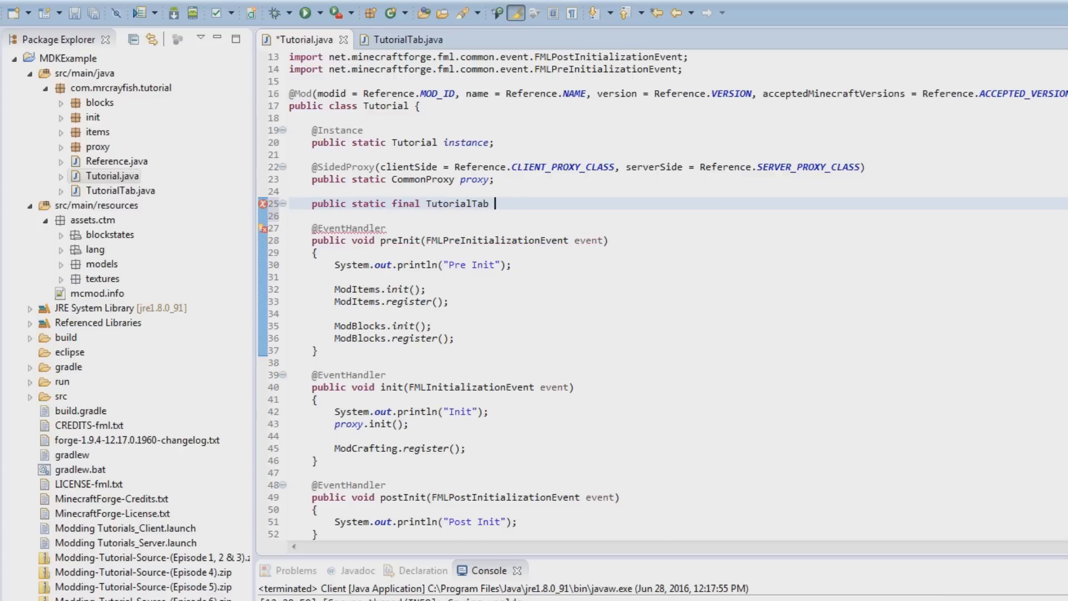
type("CREATIVE_TAB = new")
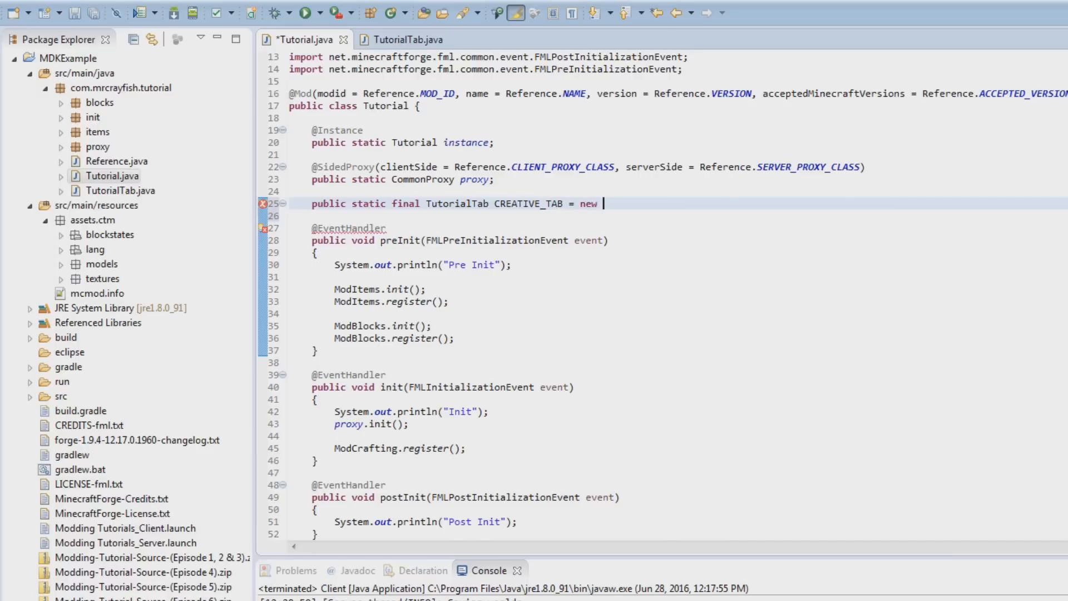
type("TutorialTab();")
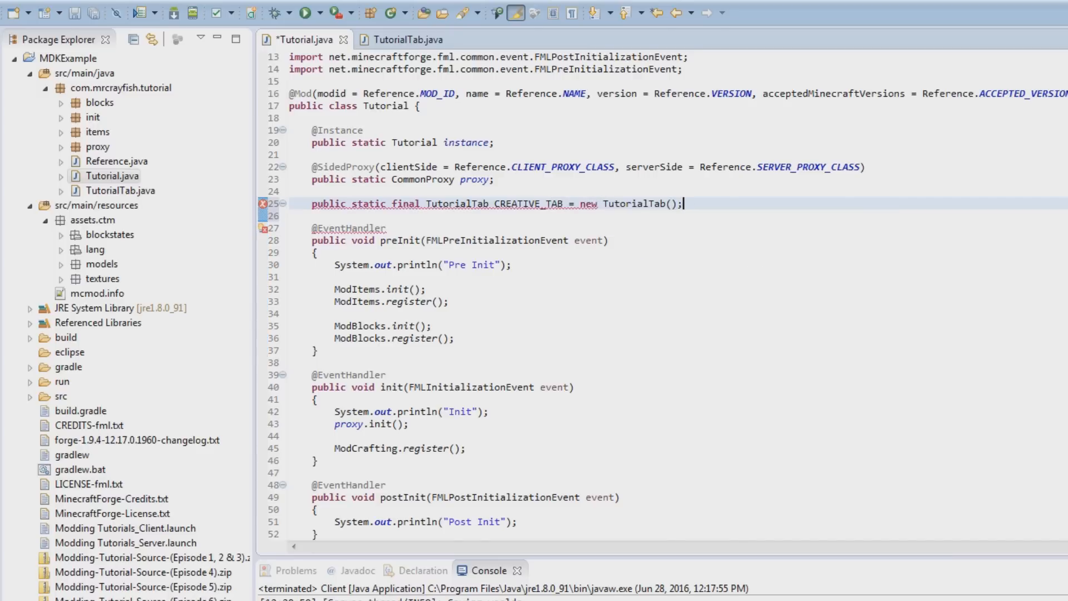
double_click(453, 204)
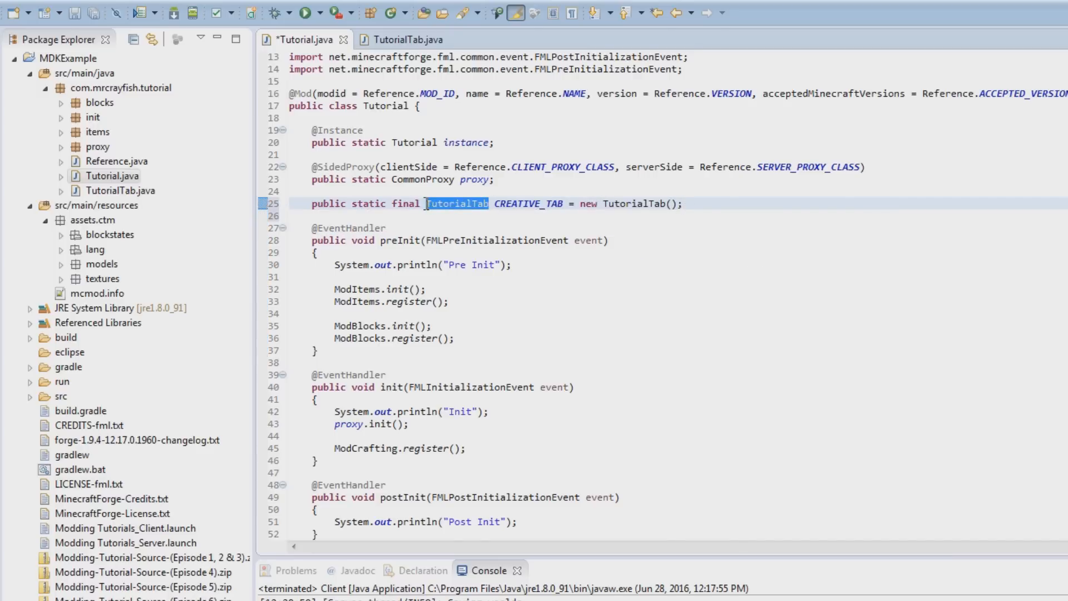
type("Creative")
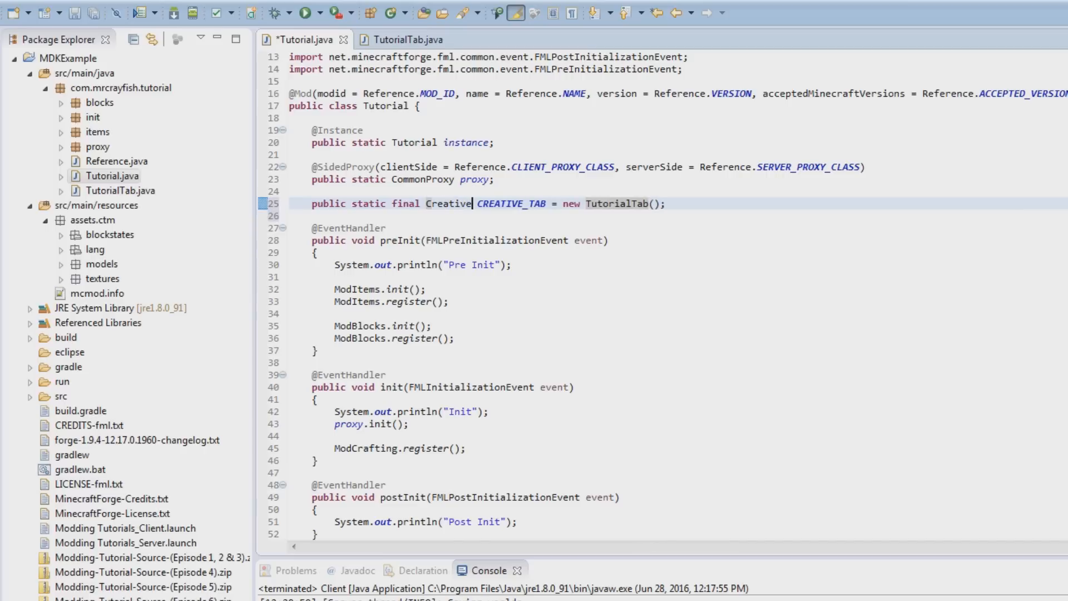
type("Tabs")
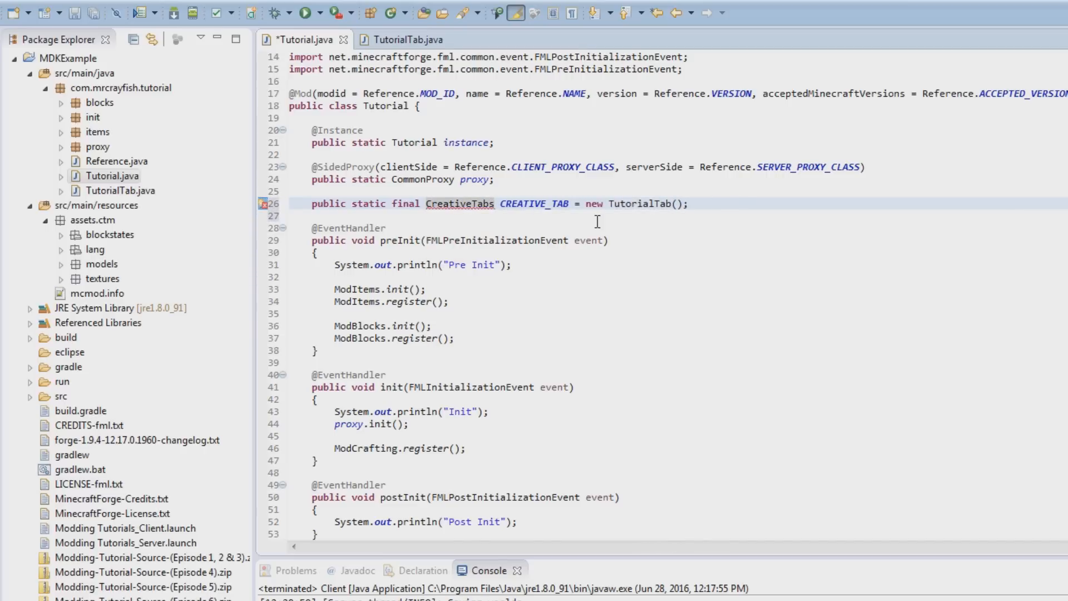
key("ctrl+s")
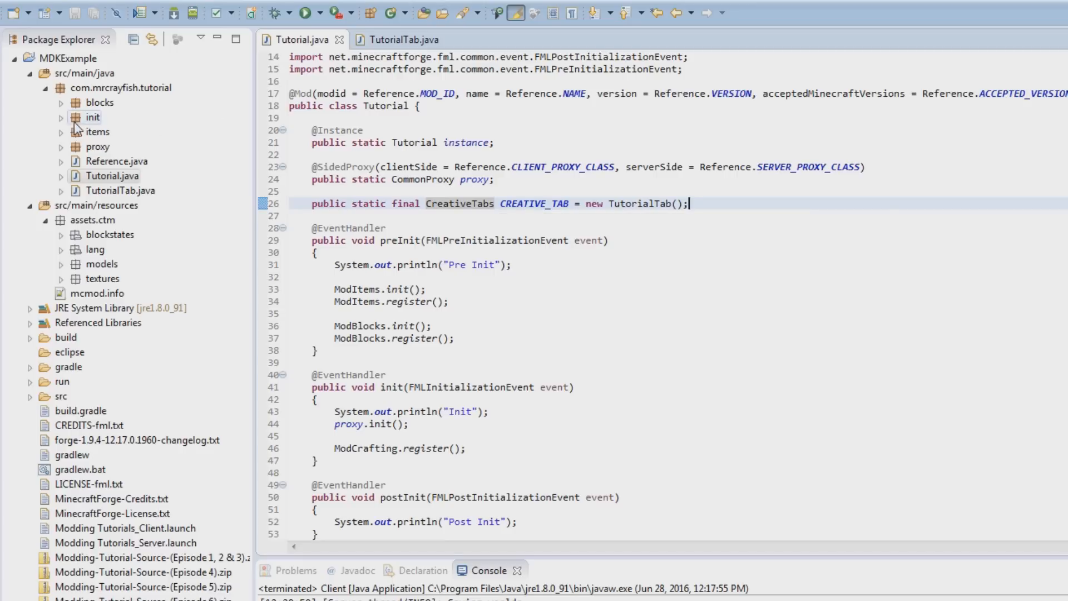
Add setCreativeTab(Tutorial.CREATIVE_TAB); to ItemCracker's constructor and select the line for reuse
left_click(60, 131)
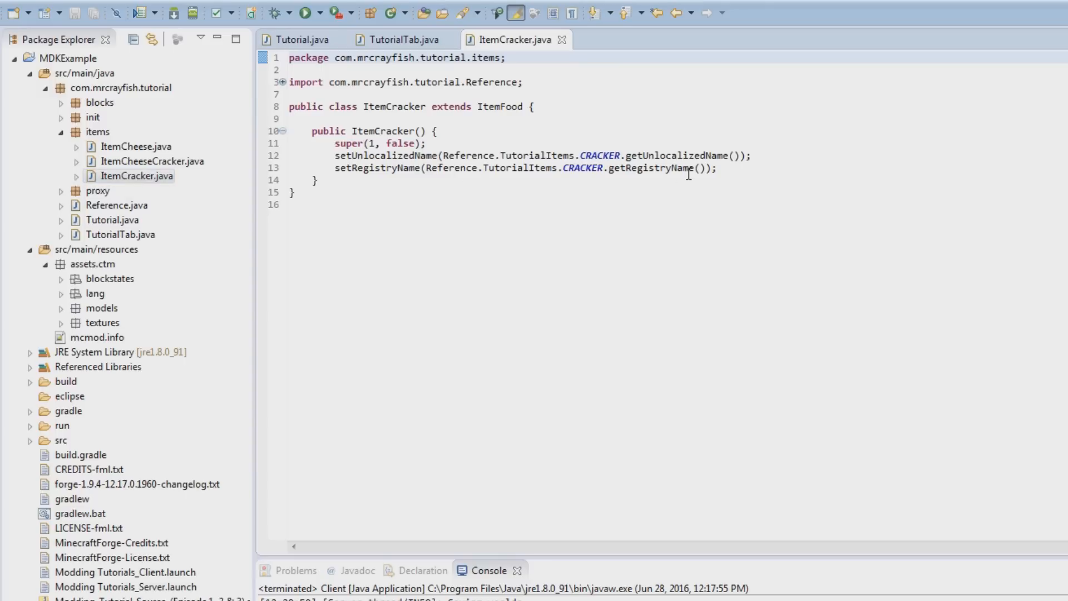
key("Return")
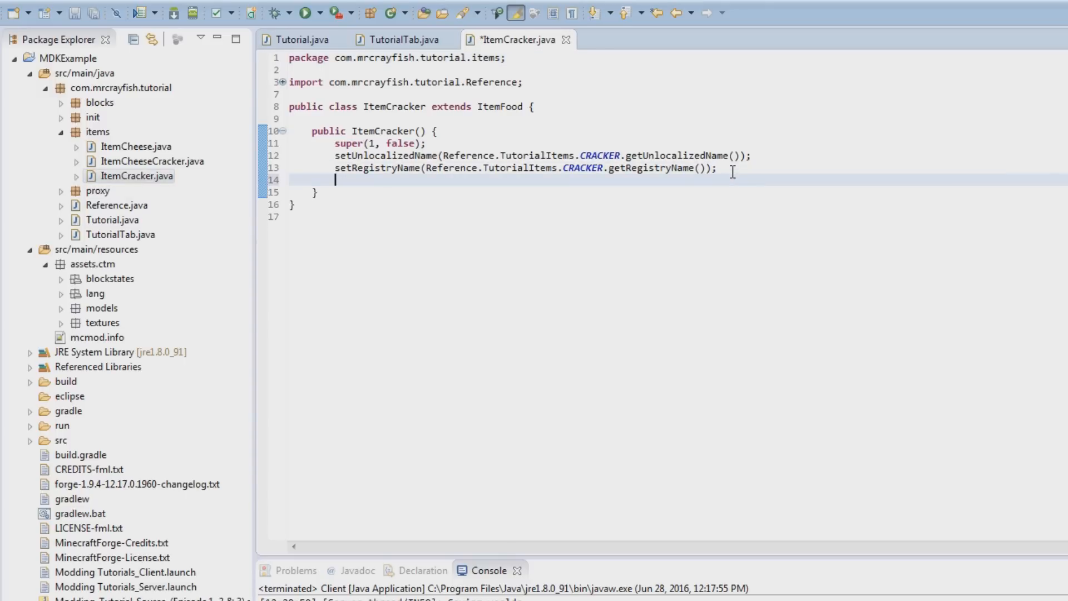
type("setCreativeTab(tab")
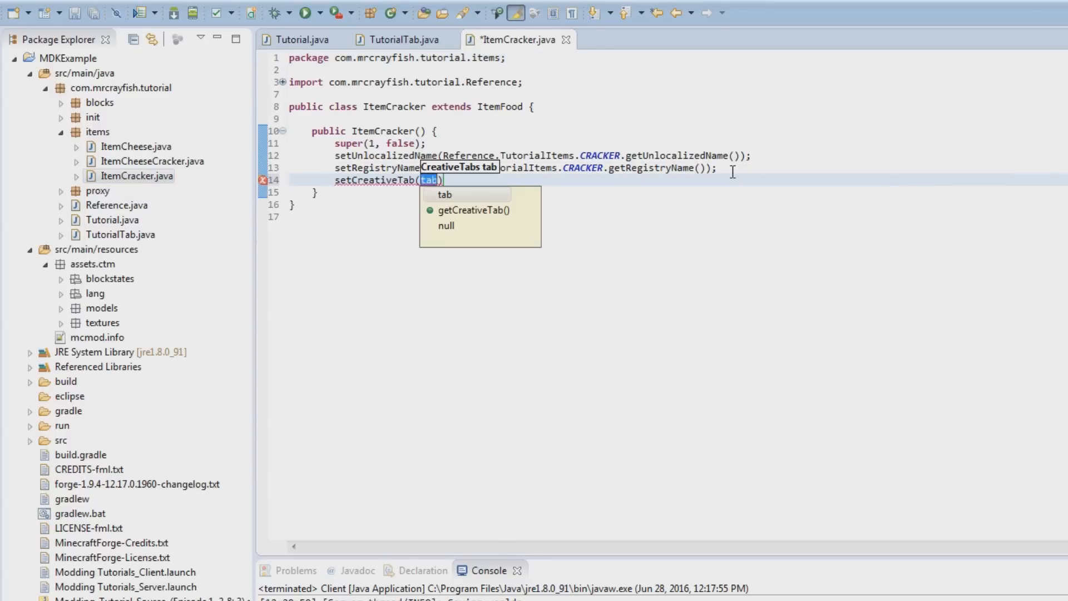
type("Tutorial.CREATIVE_TAB")
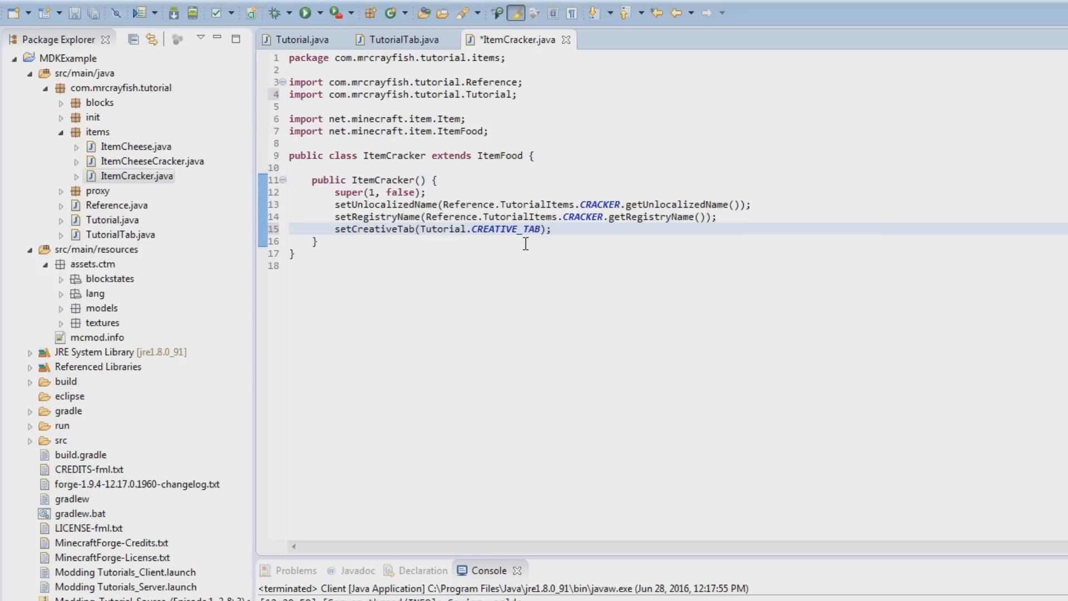
triple_click(442, 229)
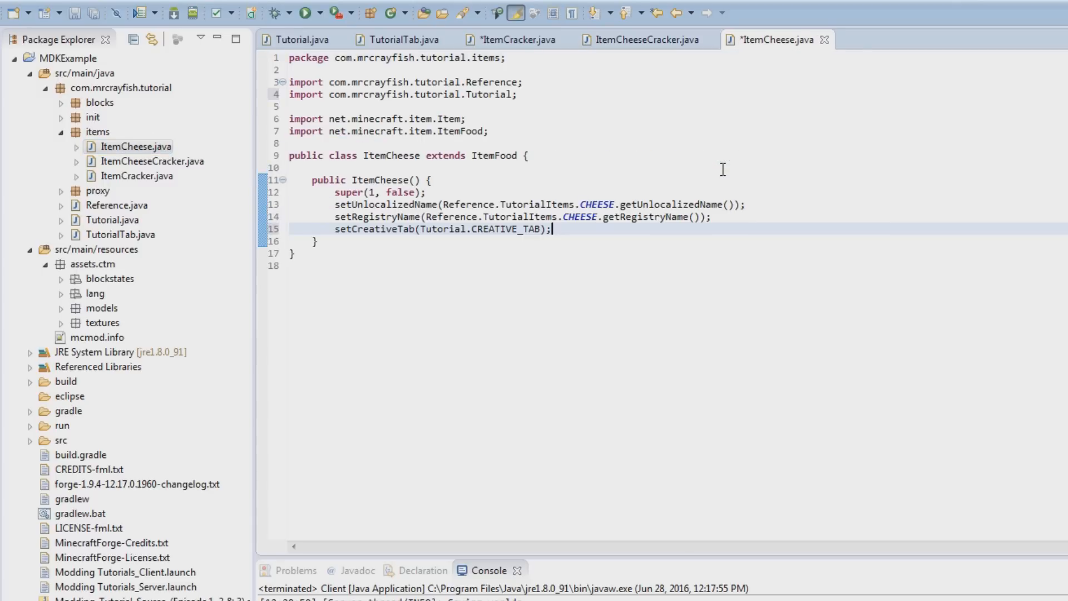
Save ItemCheese, add setCreativeTab(Tutorial.CREATIVE_TAB); to BlockJar, and save all files
key("ctrl+s")
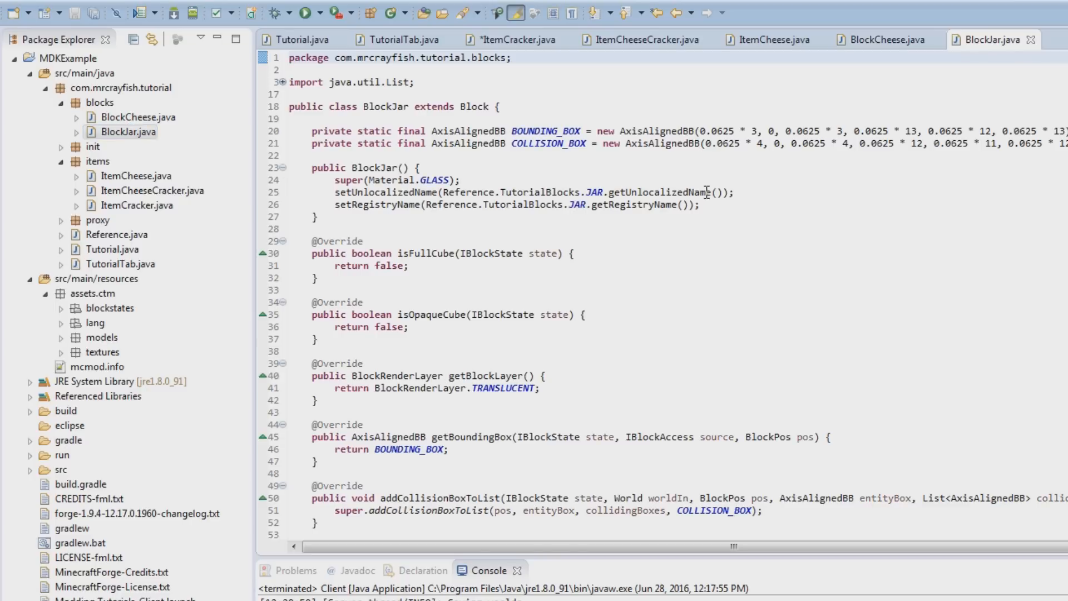
type("setCreativeTab(Tutorial.CREATIVE_TAB);")
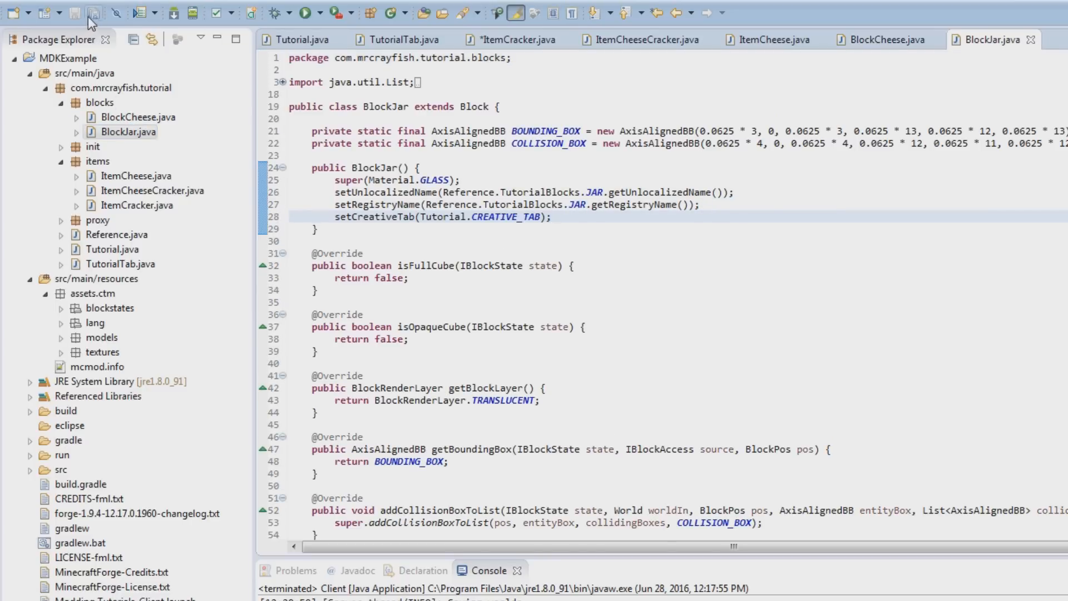
mouse_move(92, 15)
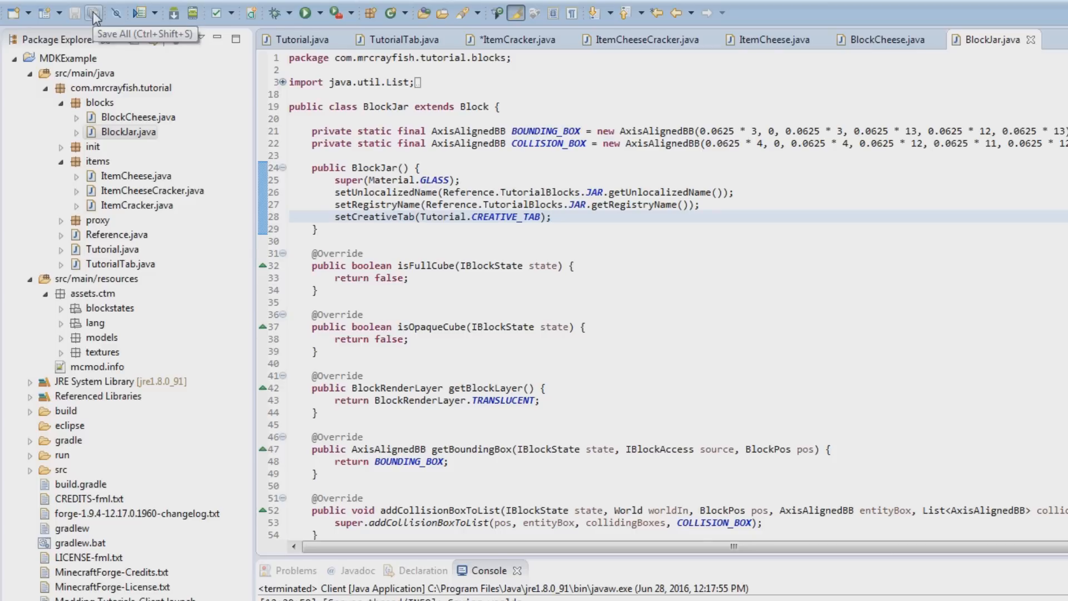
mouse_move(92, 14)
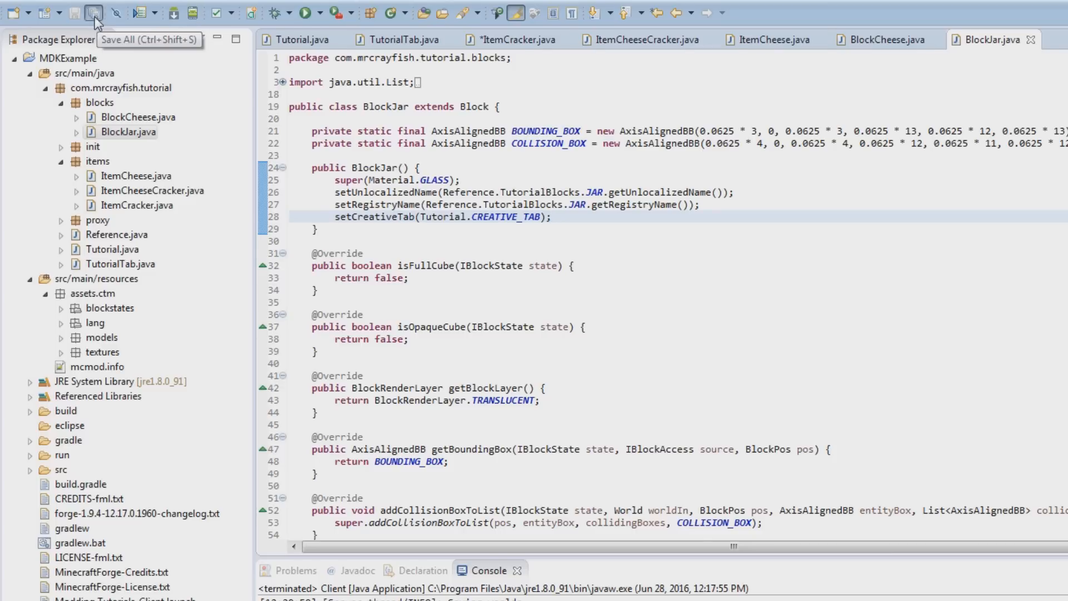
left_click(91, 12)
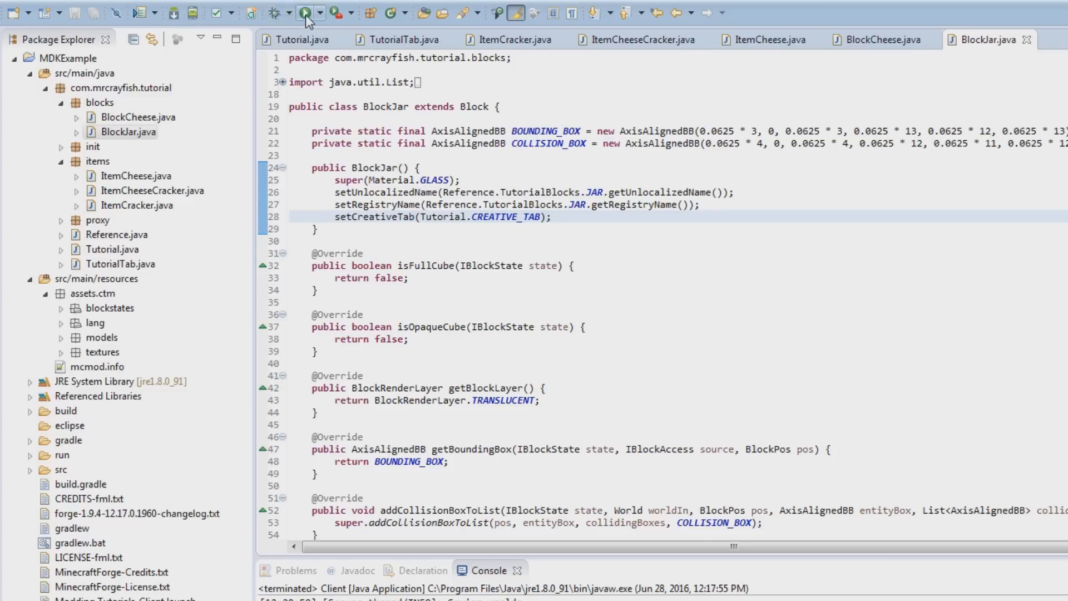
mouse_move(306, 12)
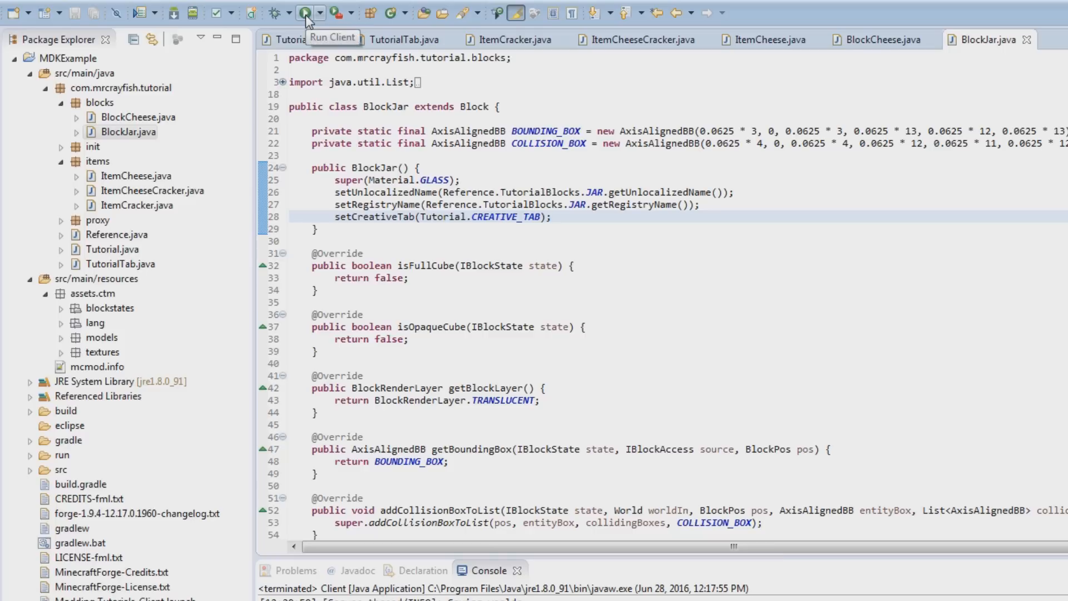
Launch the Minecraft client from the Run toolbar button
left_click(307, 12)
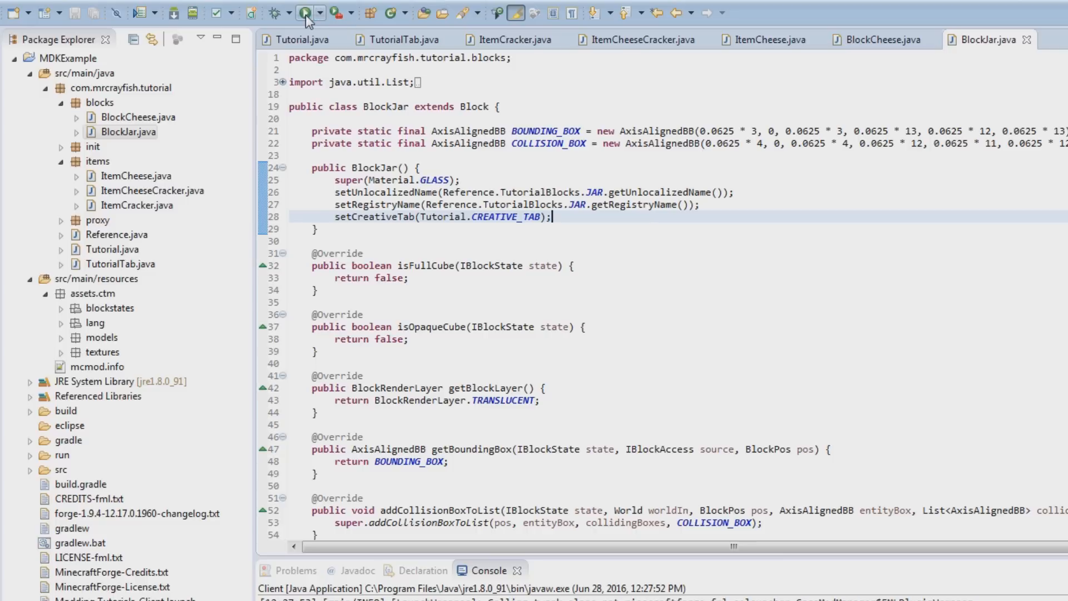
left_click(309, 12)
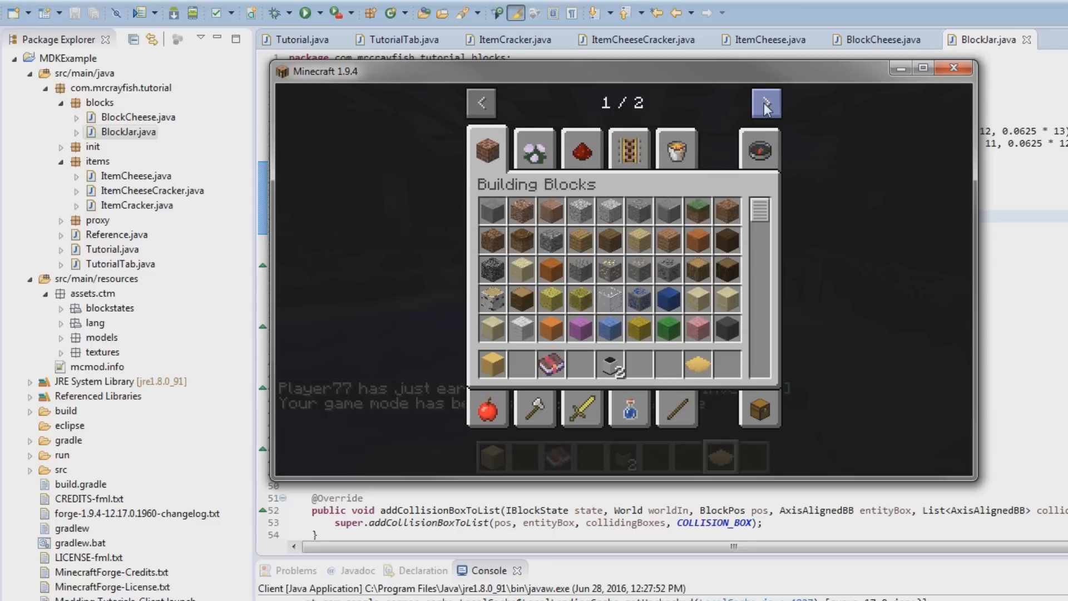
Open the itemGroup.tabTutorial tab on the second creative tab page
left_click(765, 102)
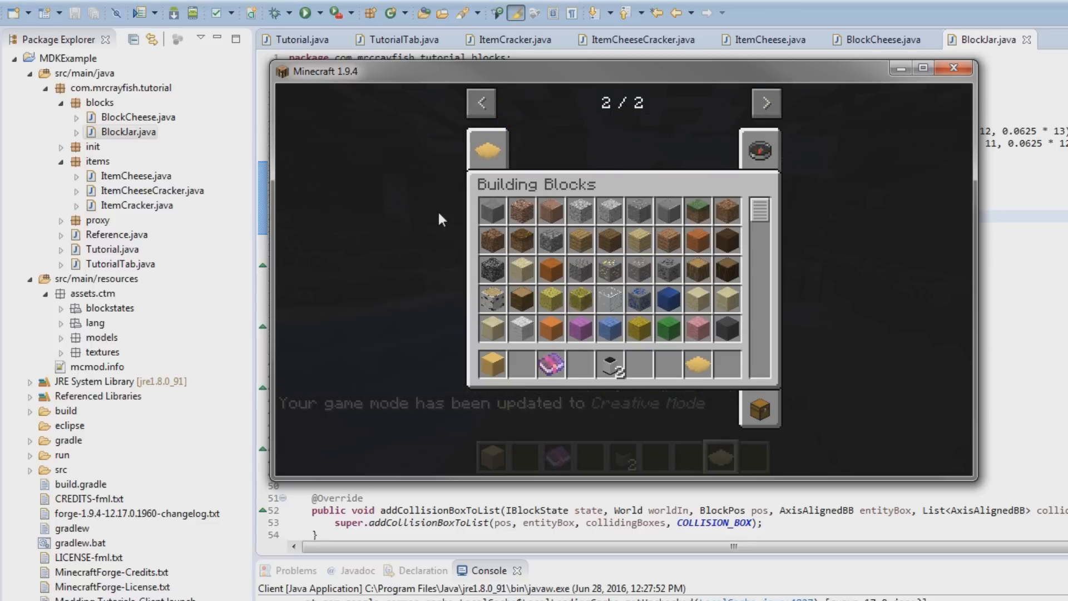
left_click(488, 150)
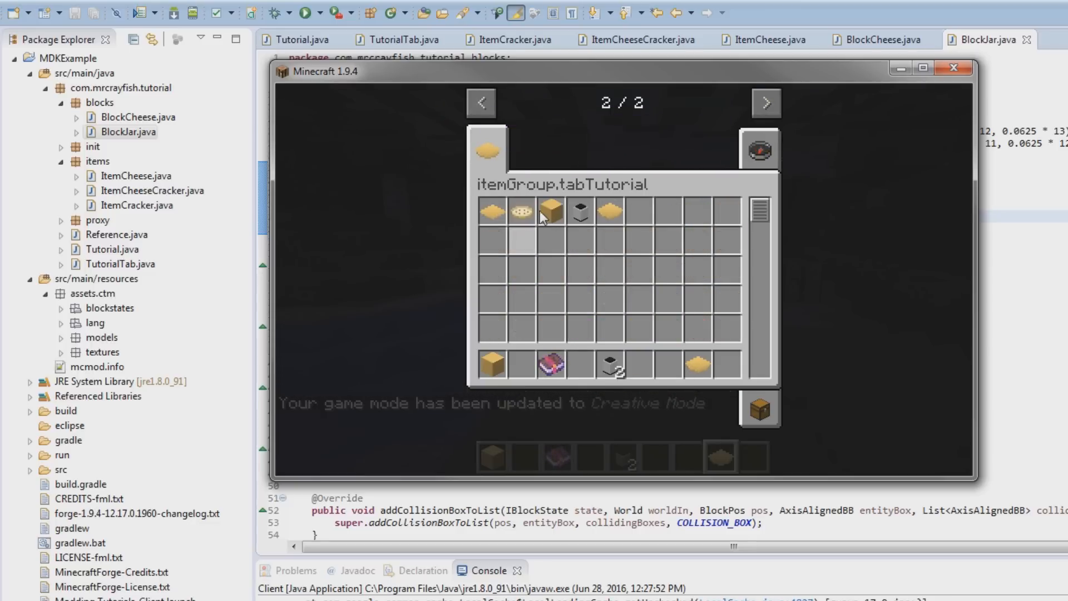
mouse_move(610, 218)
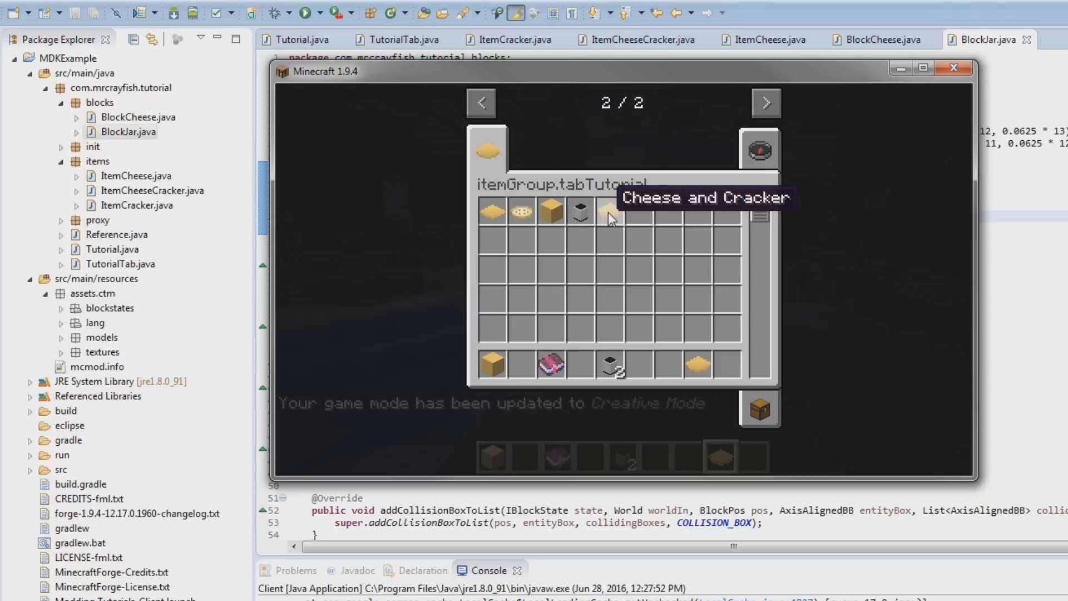
mouse_move(498, 178)
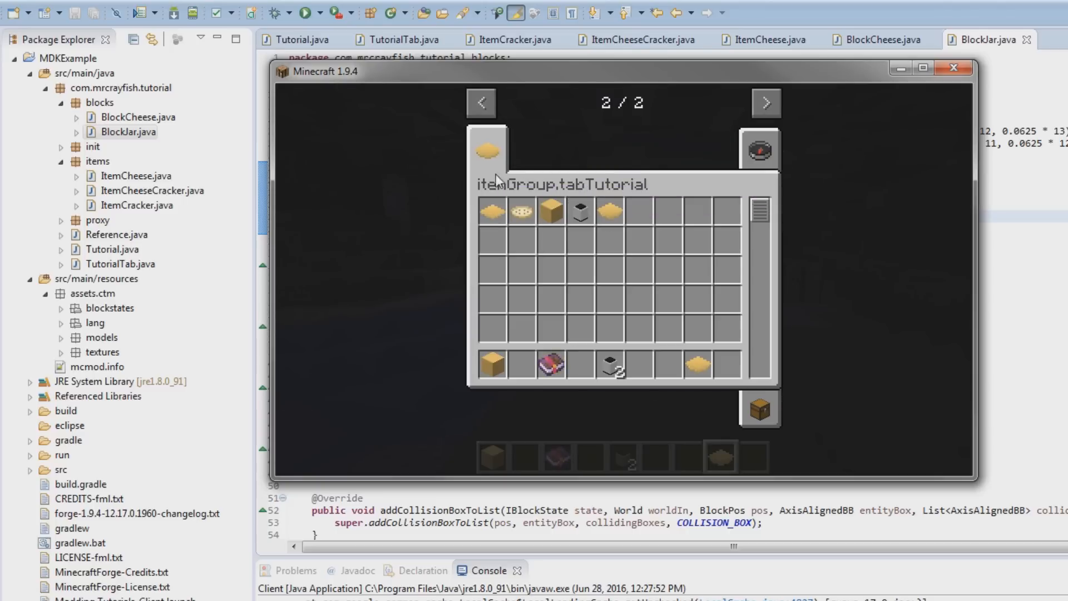
mouse_move(491, 197)
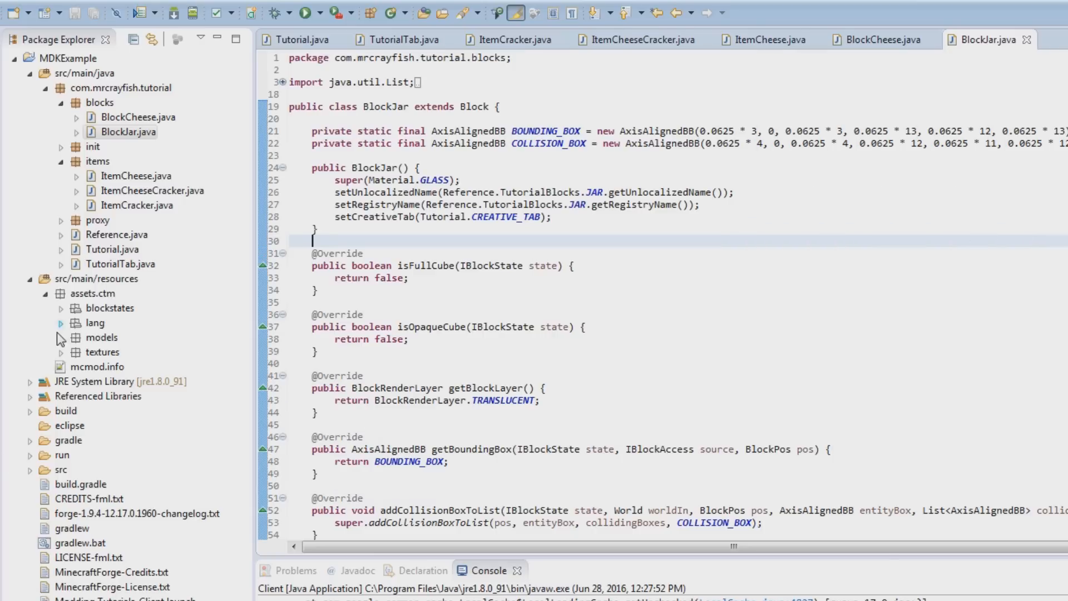
Append itemGroup.tabTutorial=Tutorial Mod to en_US.lang and save it
double_click(125, 338)
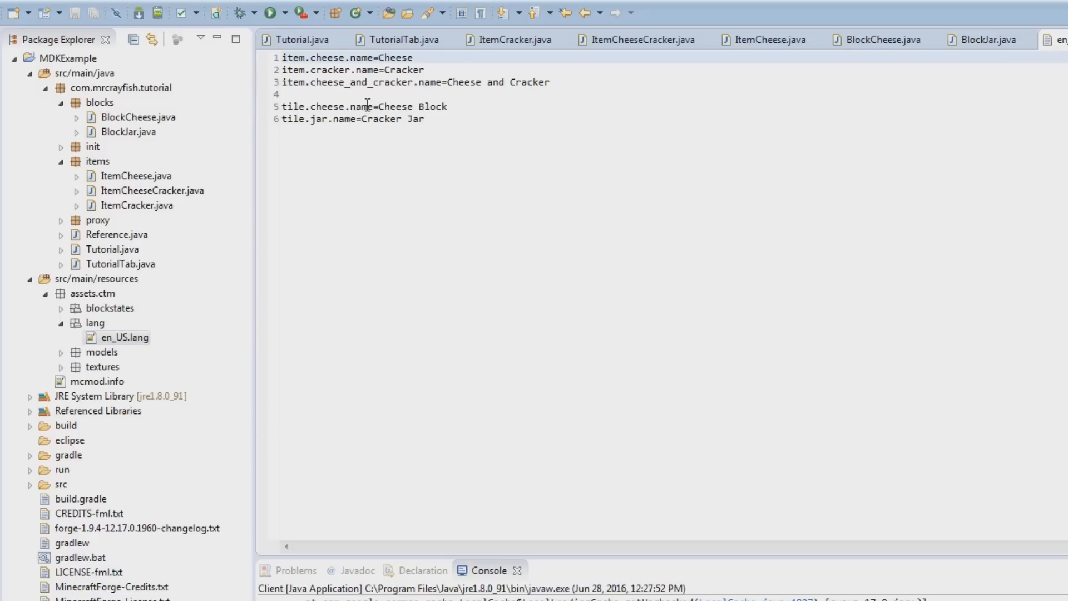
key("Enter")
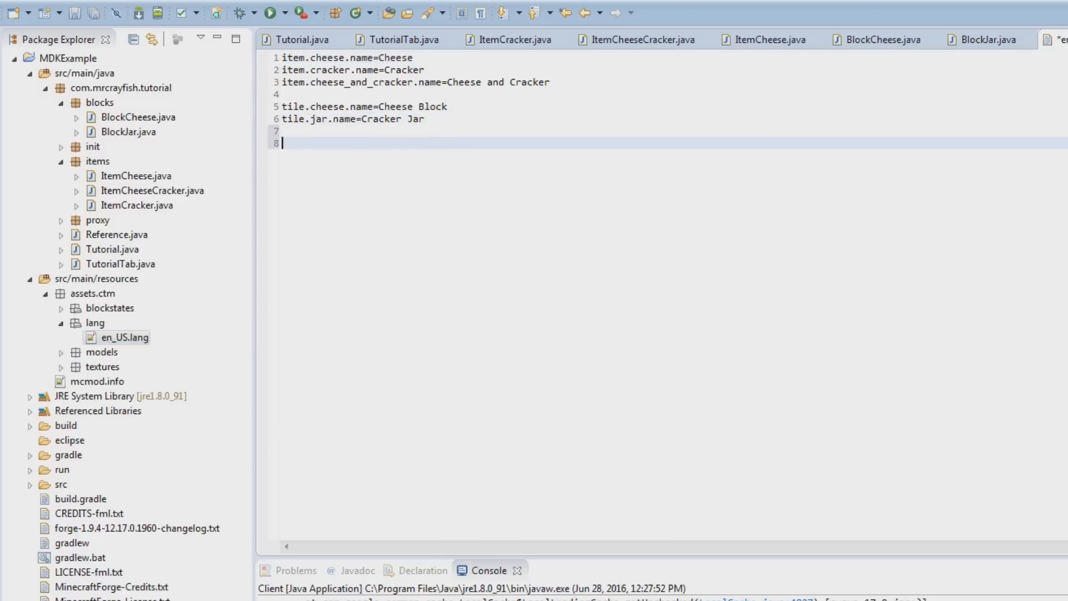
type("itemGroup.")
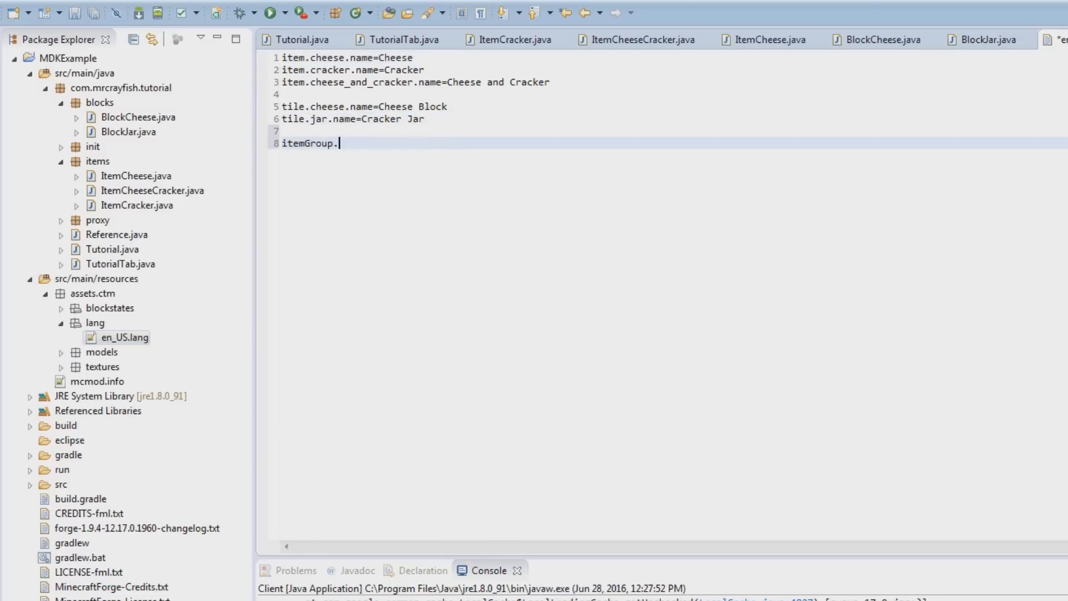
type("tabTutori")
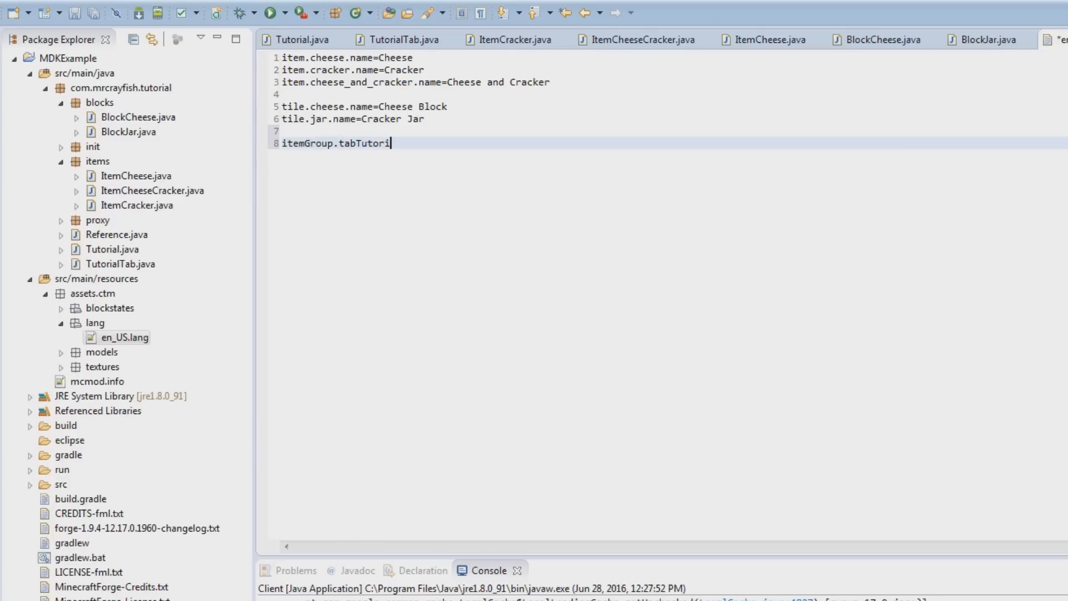
type("al")
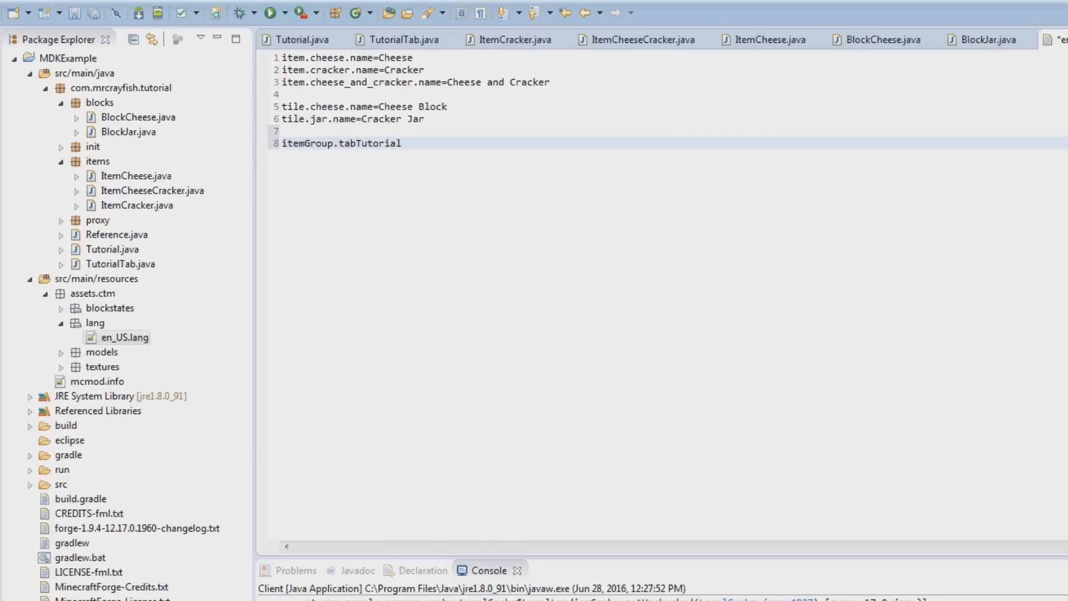
type("=")
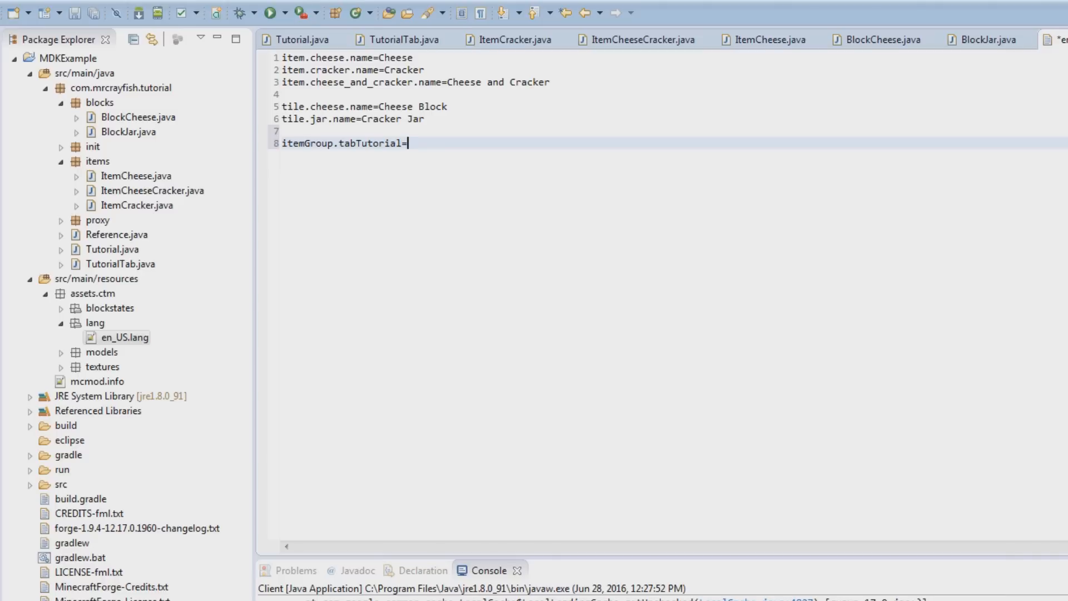
type("TUtoria")
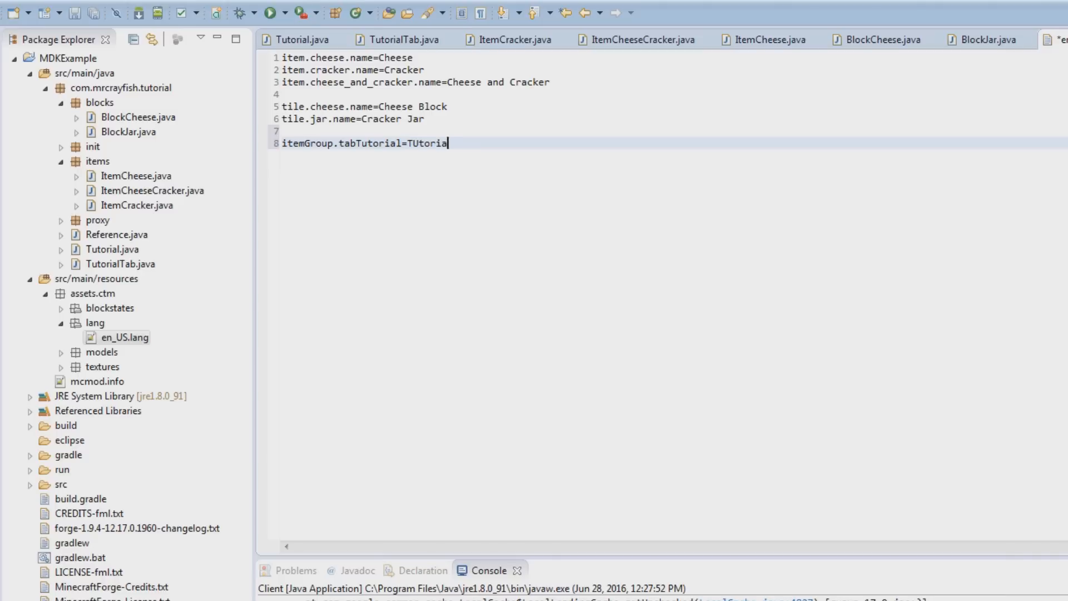
key("BackSpace")
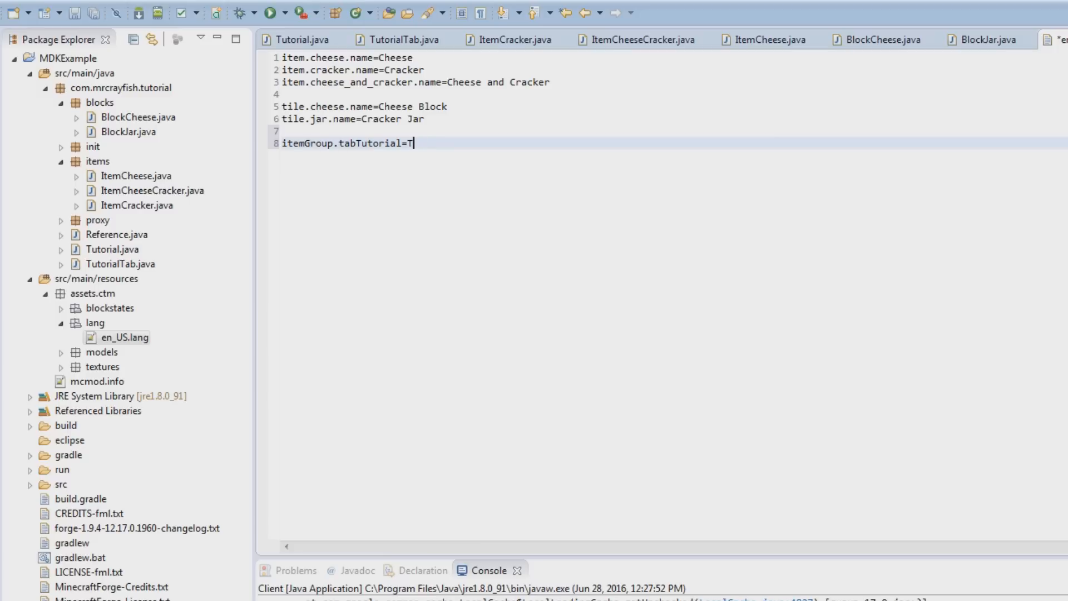
type("utorial Mod")
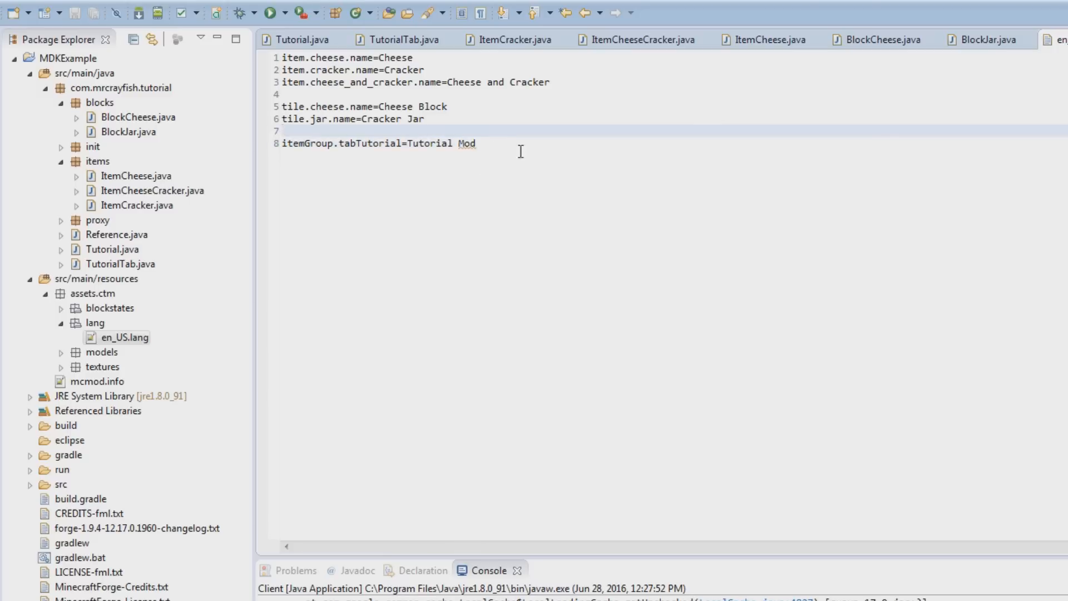
left_click(281, 131)
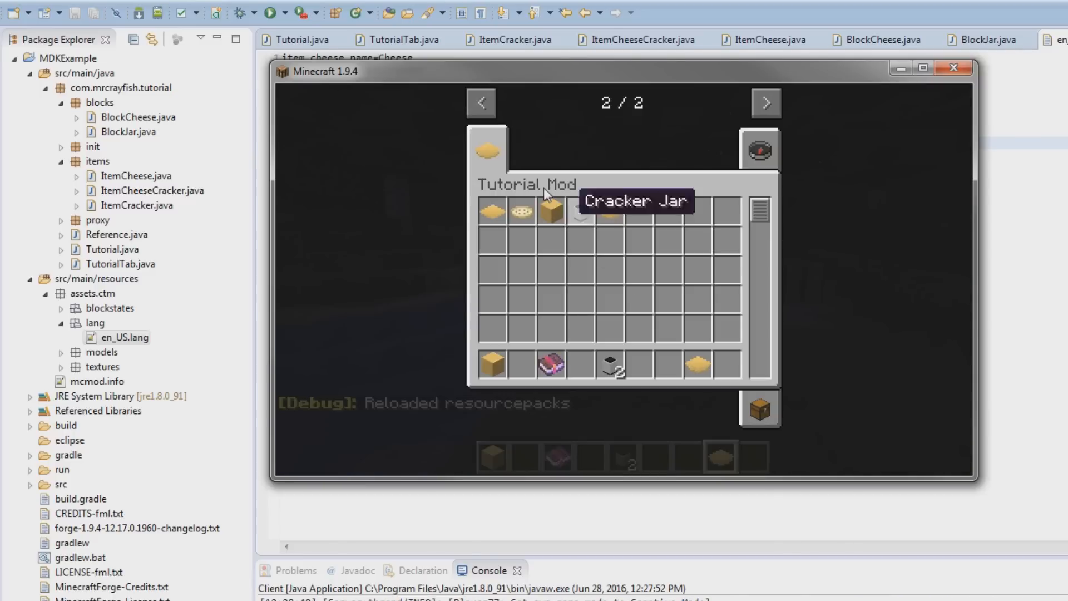
mouse_move(521, 193)
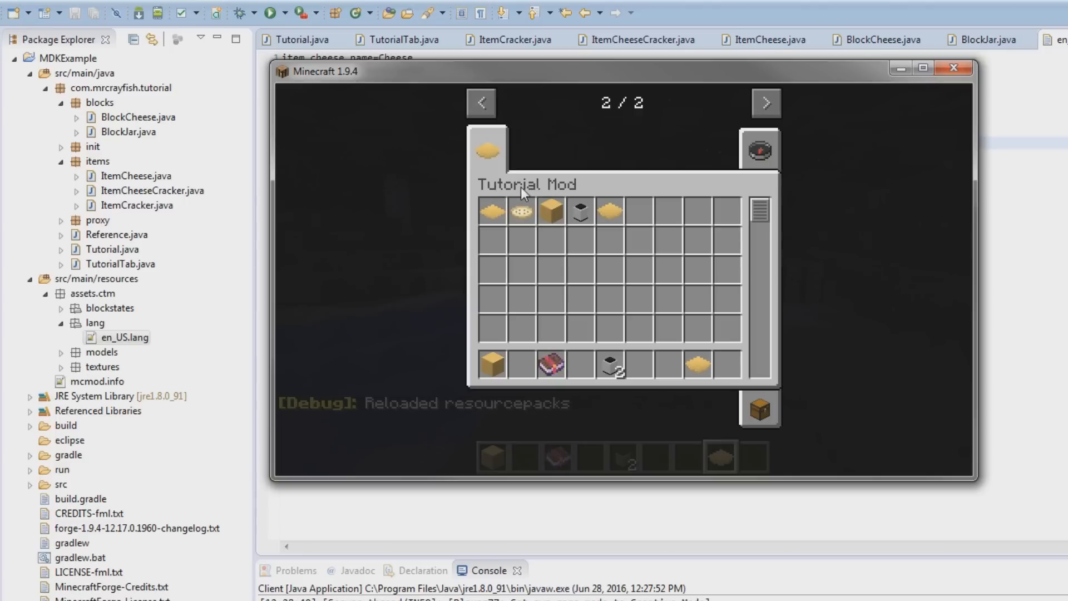
mouse_move(488, 151)
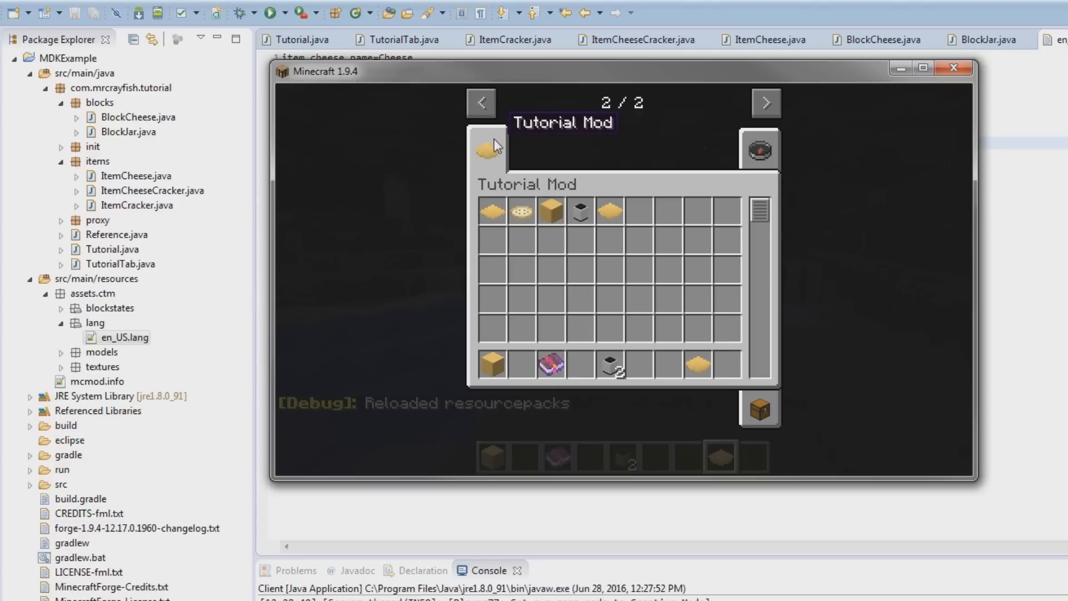
mouse_move(600, 191)
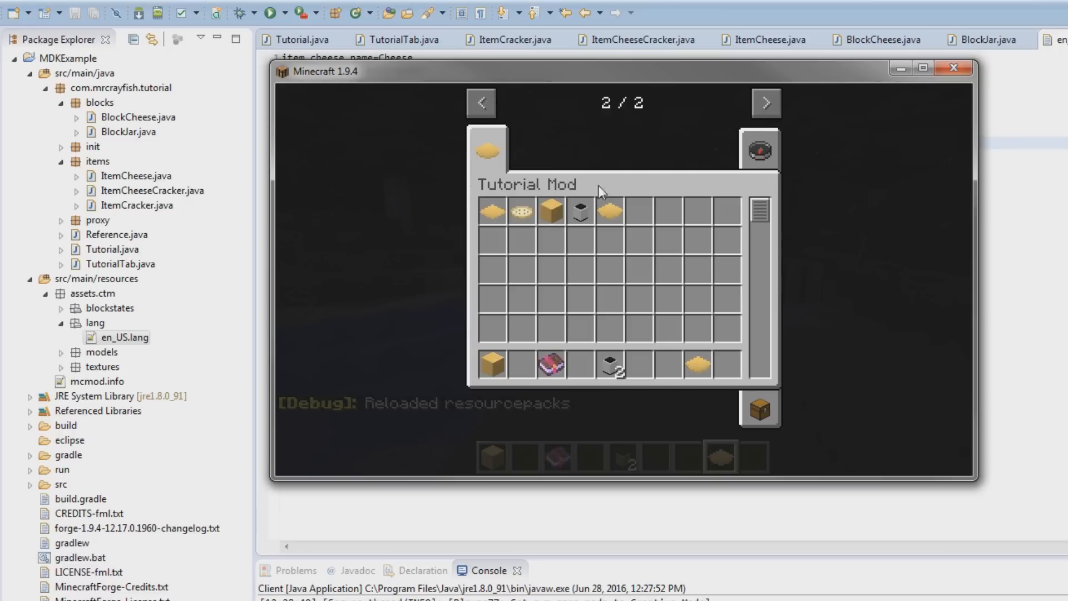
mouse_move(514, 194)
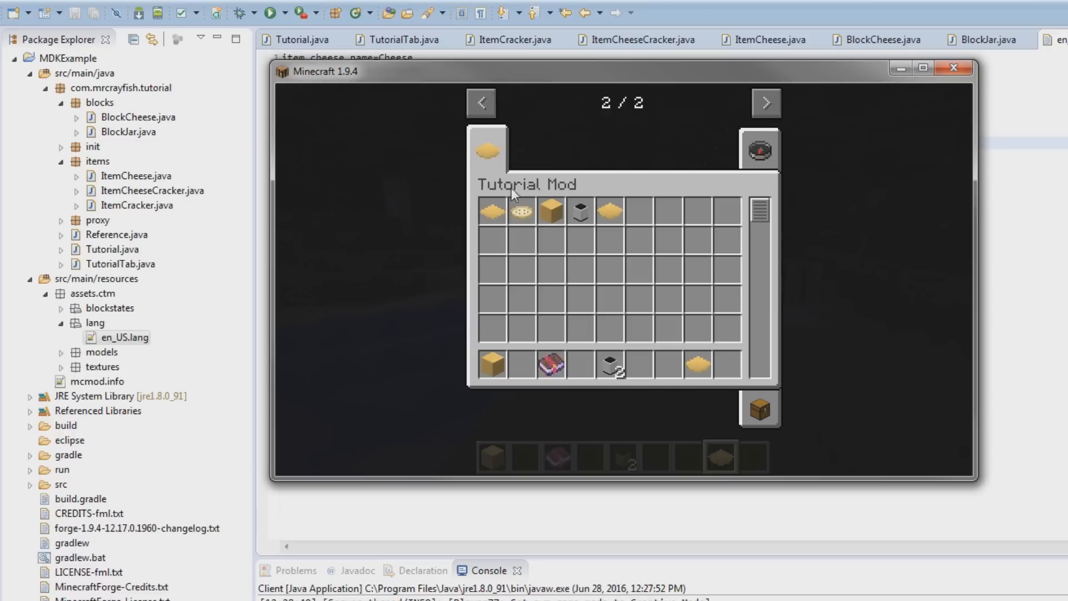
Leave Minecraft after confirming the creative tab reads 'Tutorial Mod'
key("Escape")
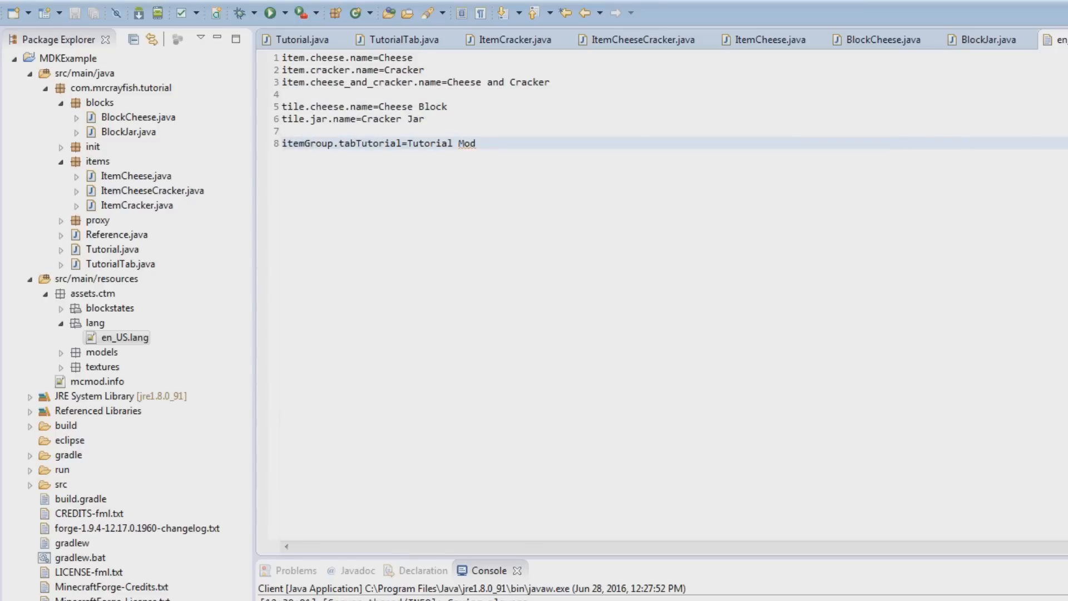
Close the BlockJar and en_US.lang editors and collapse the blocks package in Package Explorer
left_click(981, 40)
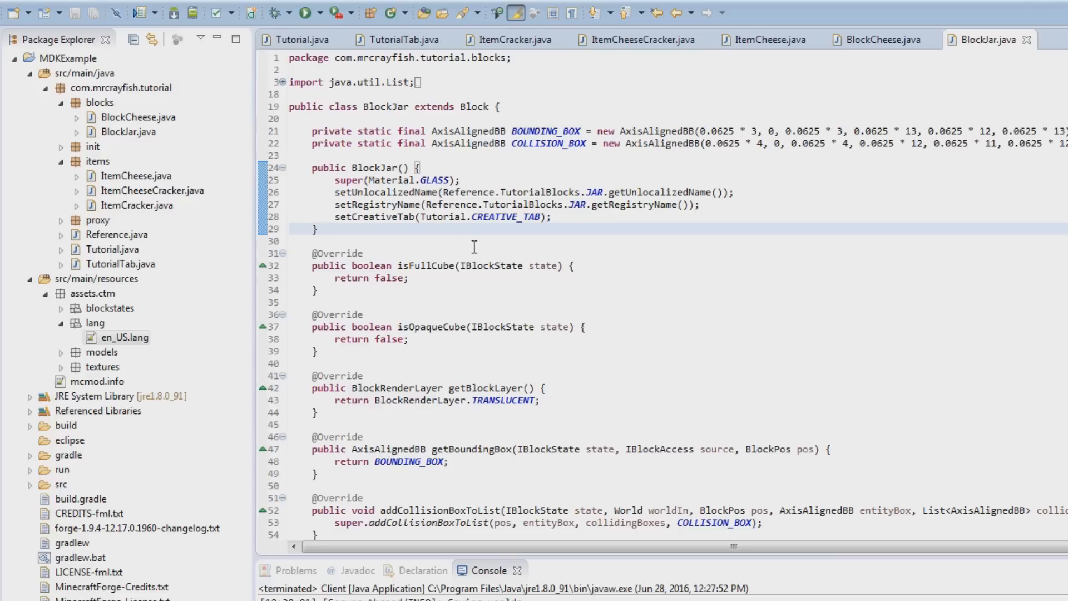
mouse_move(5, 42)
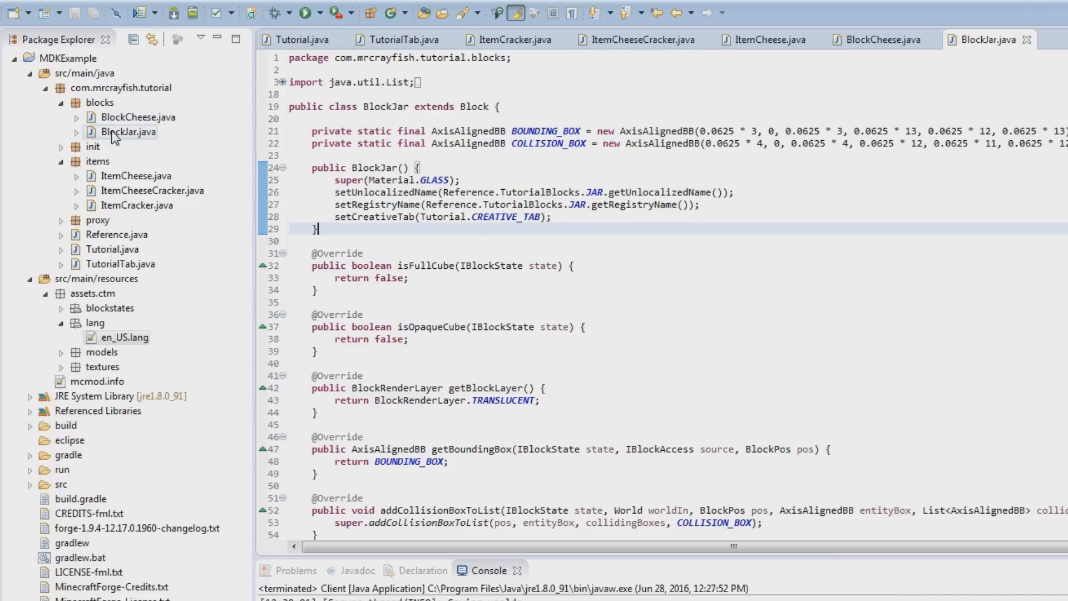
mouse_move(124, 134)
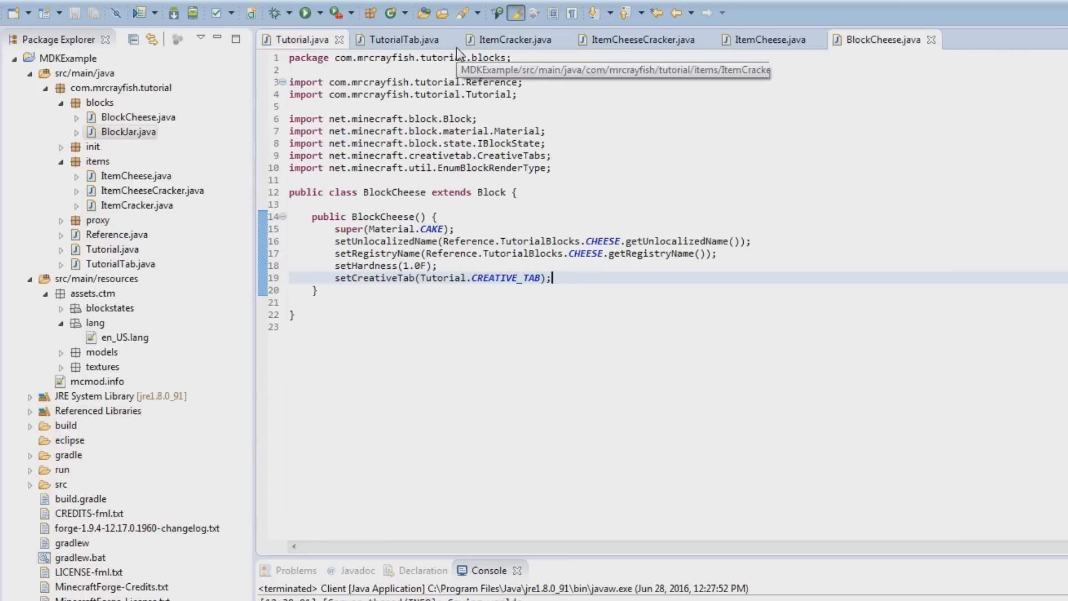
mouse_move(83, 133)
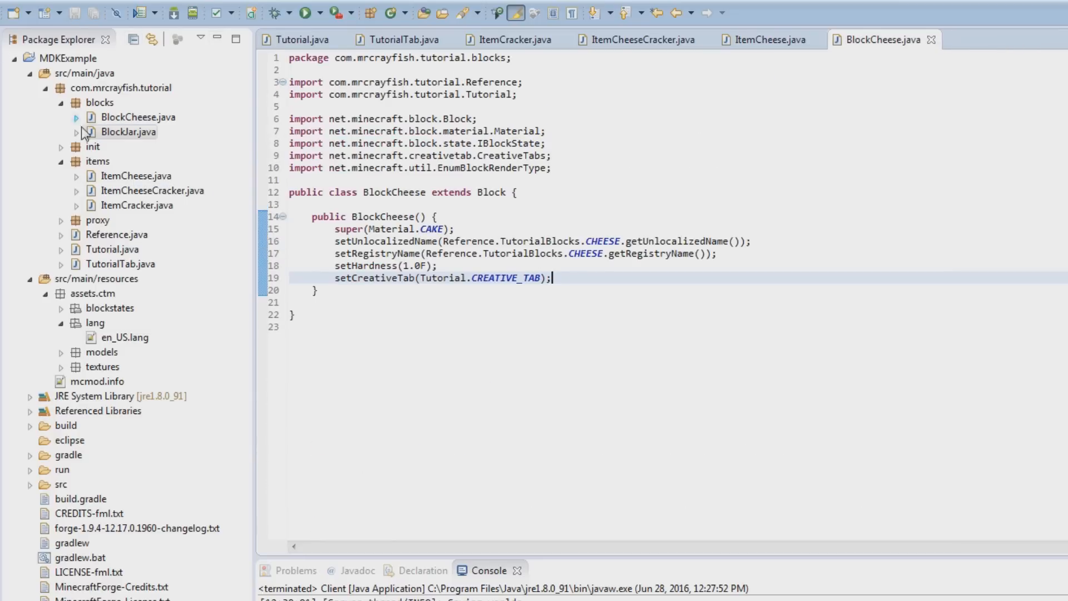
left_click(60, 102)
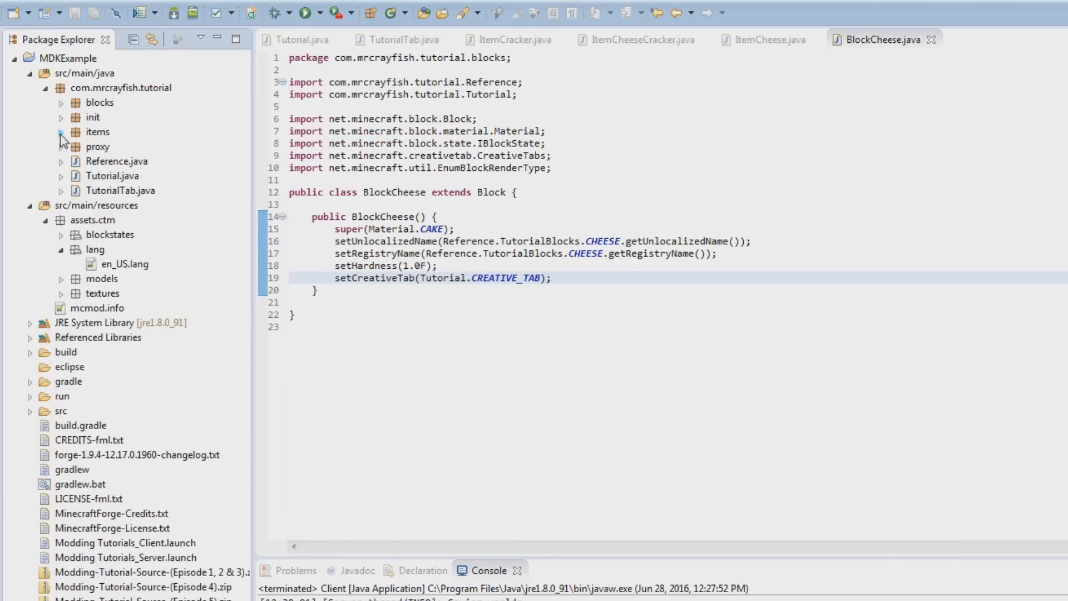